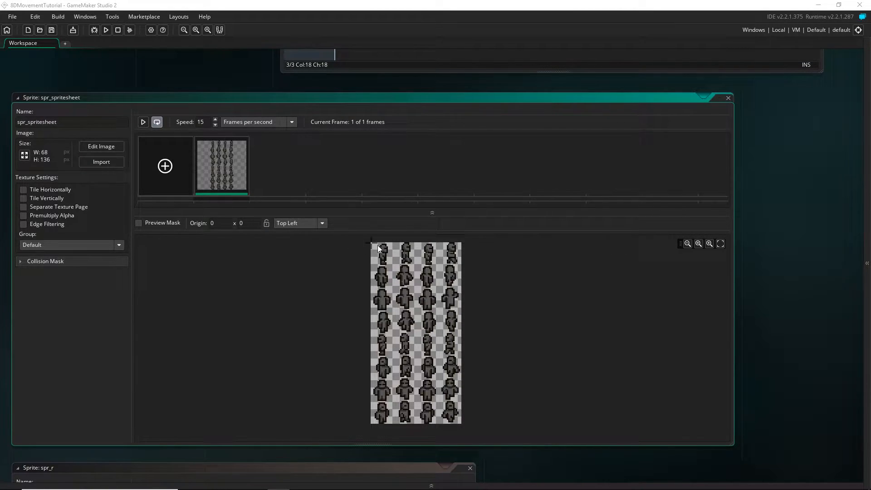
pyautogui.moveTo(417, 248)
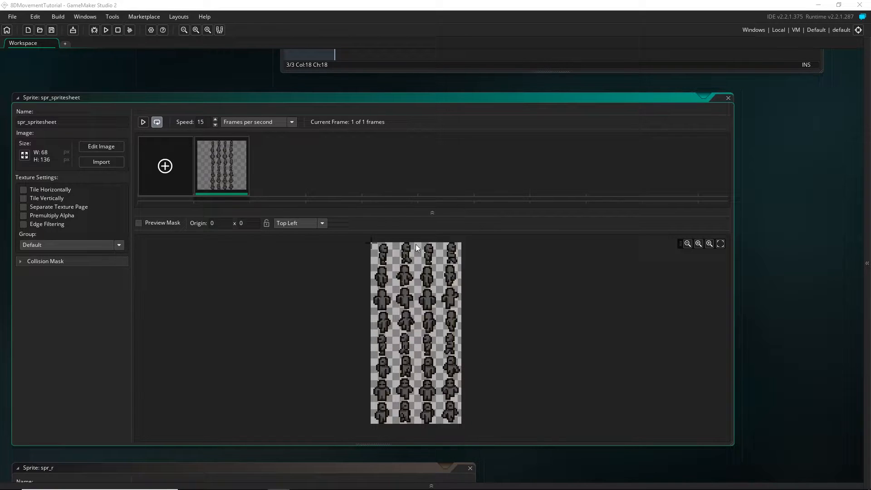
pyautogui.moveTo(721, 225)
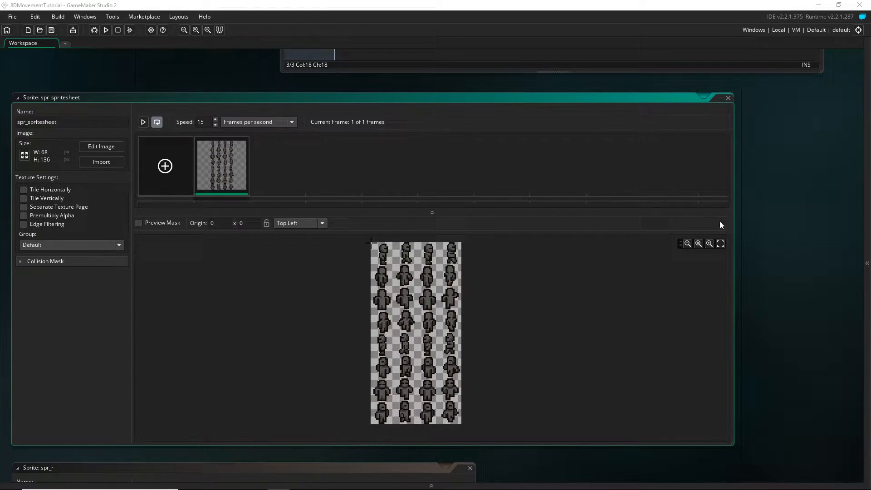
pyautogui.moveTo(576, 315)
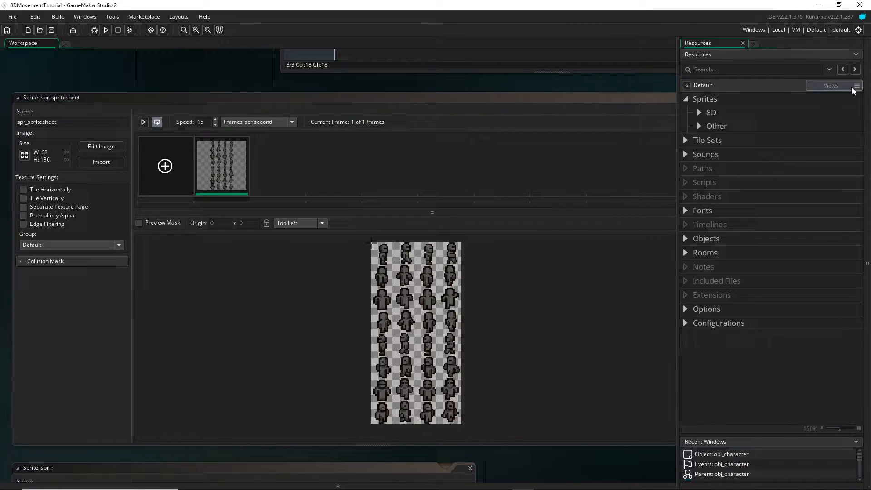
# Expand the Sprites > 8D folder to list the spritesheet and eight direction sprites
pyautogui.click(710, 112)
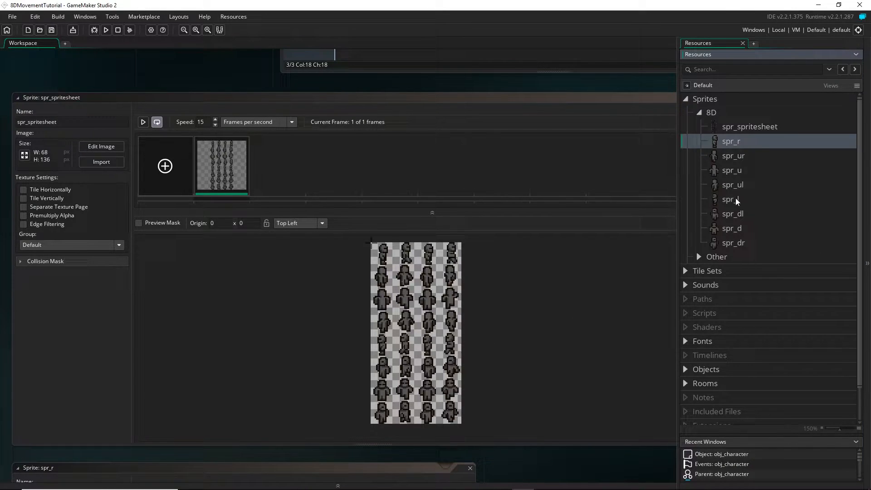
pyautogui.moveTo(789, 217)
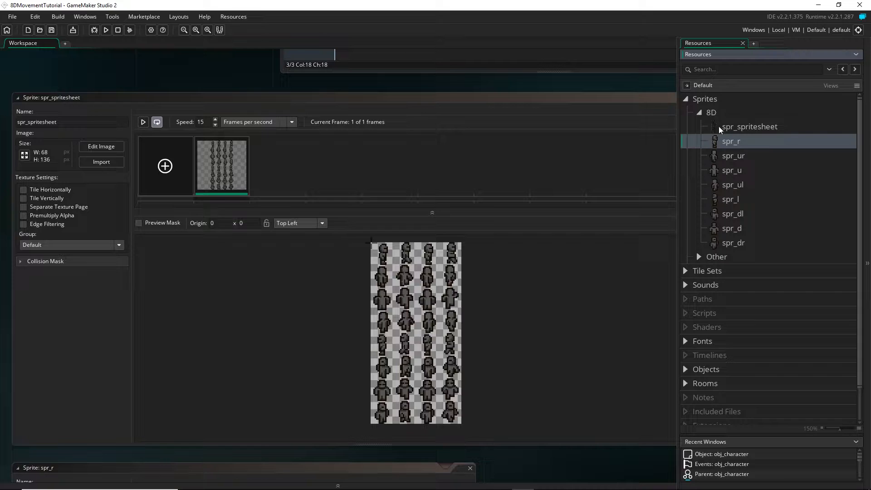
pyautogui.moveTo(751, 328)
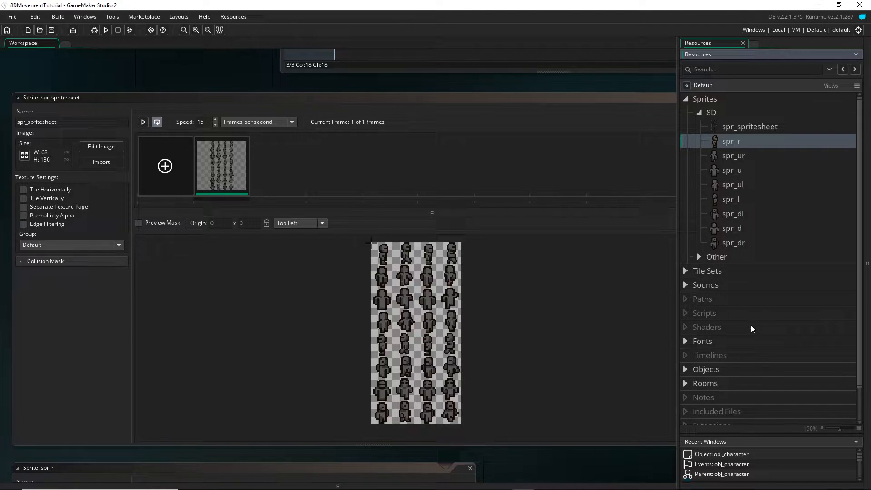
pyautogui.moveTo(703, 353)
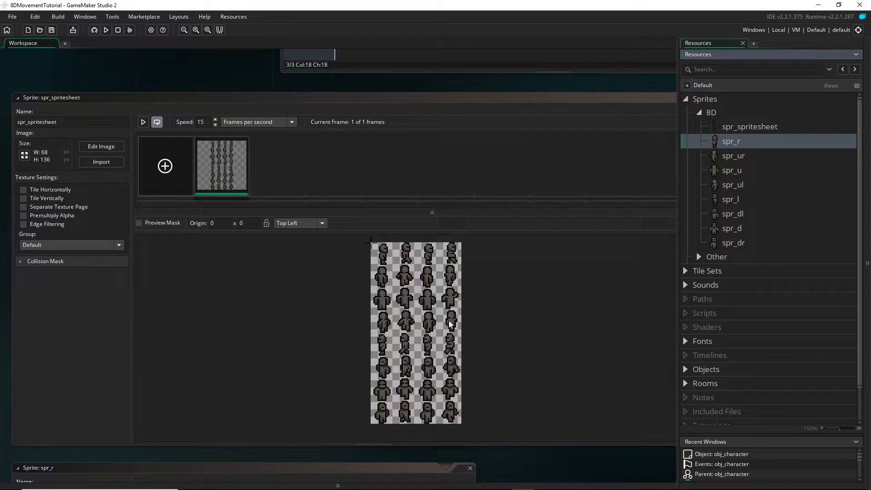
pyautogui.moveTo(372, 245)
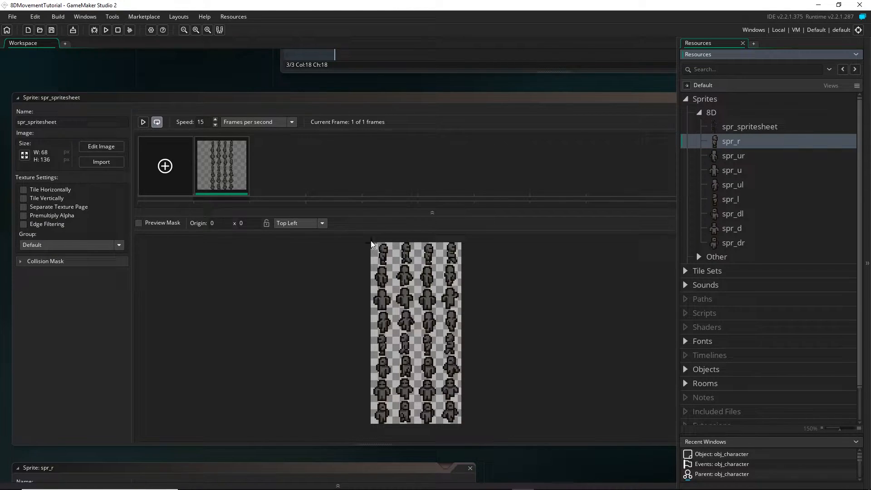
pyautogui.moveTo(399, 246)
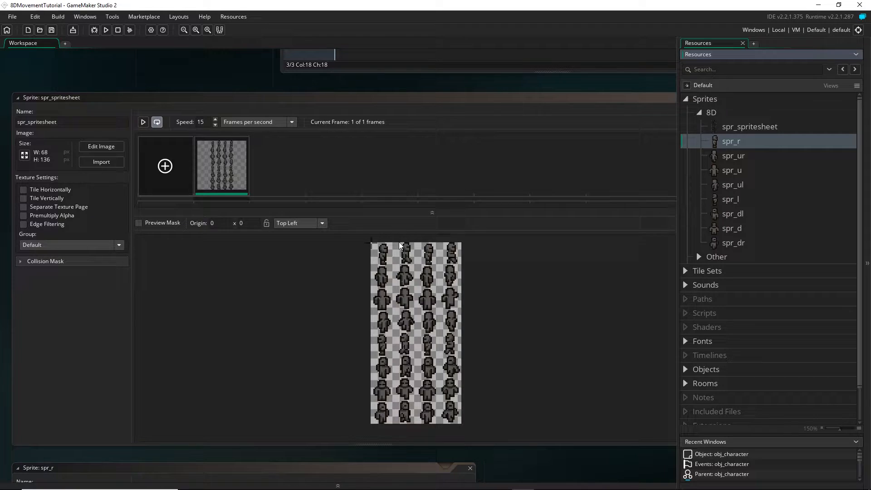
pyautogui.moveTo(507, 272)
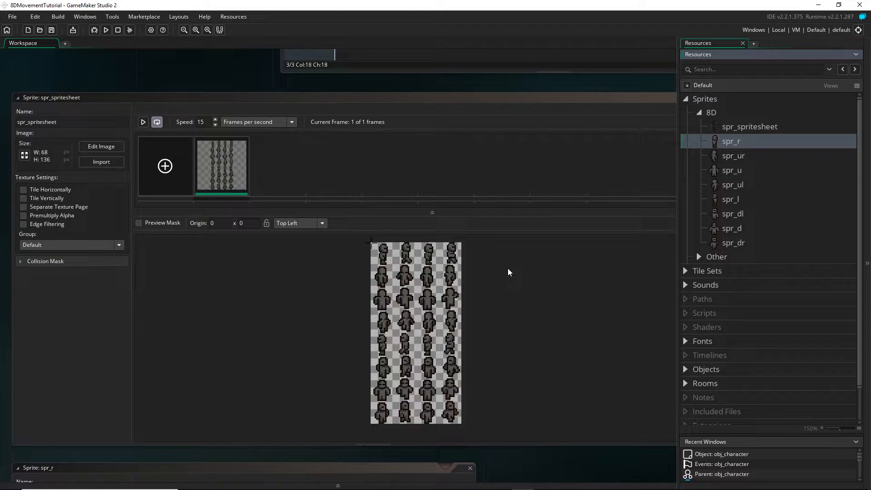
pyautogui.moveTo(489, 325)
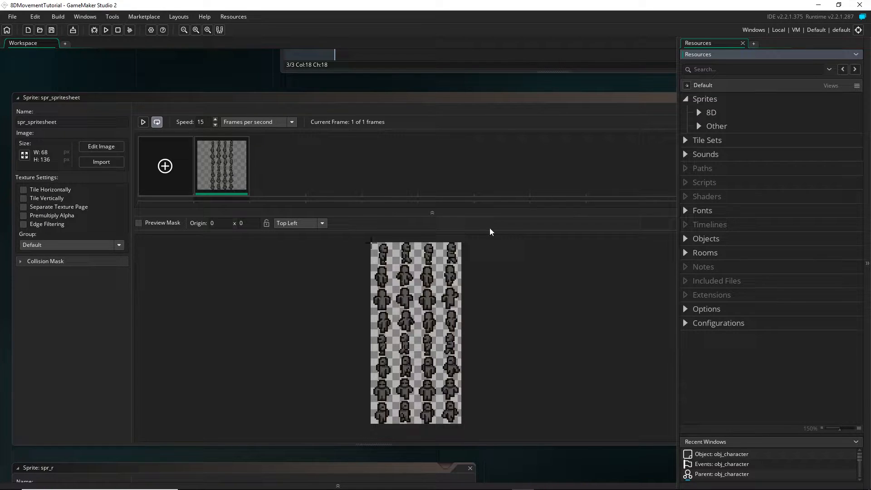
pyautogui.moveTo(383, 266)
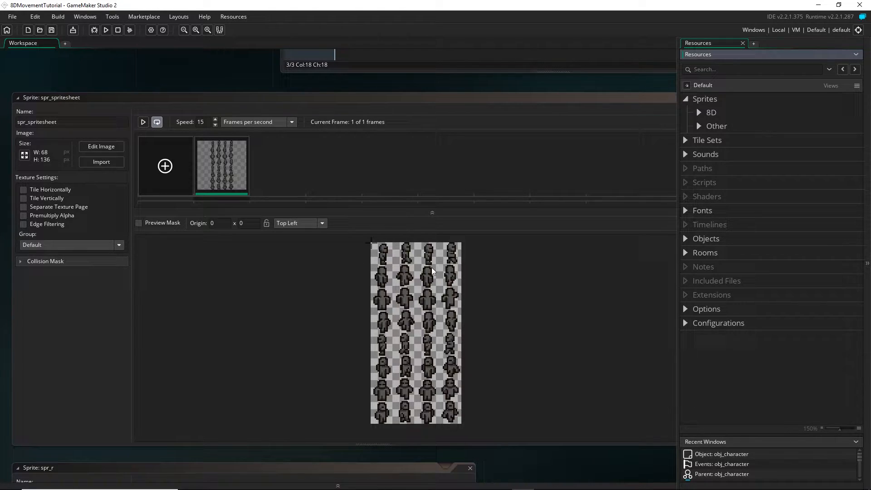
pyautogui.moveTo(455, 376)
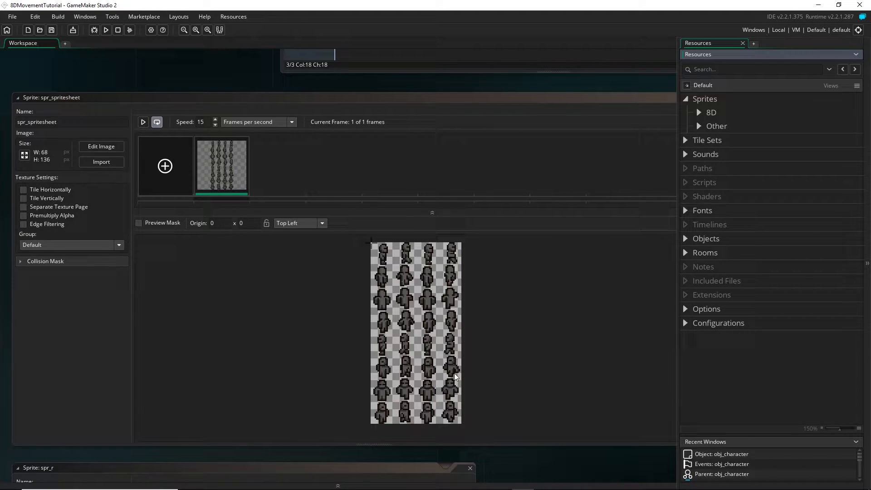
pyautogui.moveTo(422, 305)
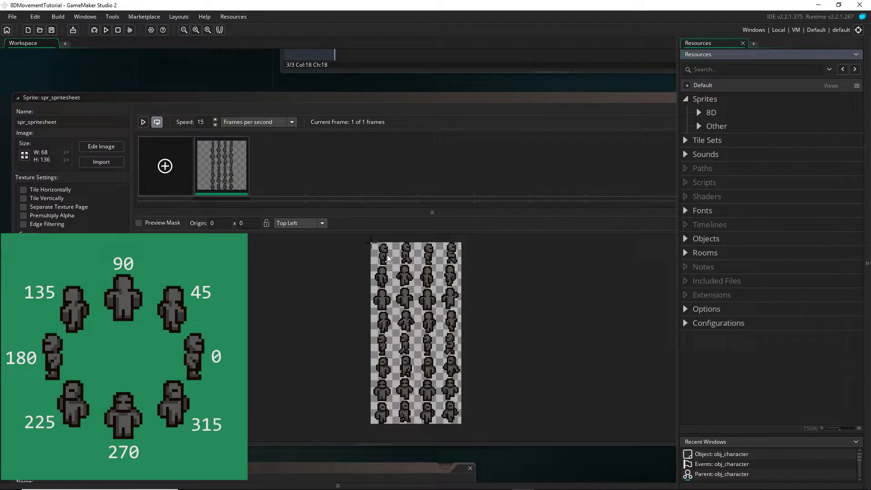
pyautogui.moveTo(416, 270)
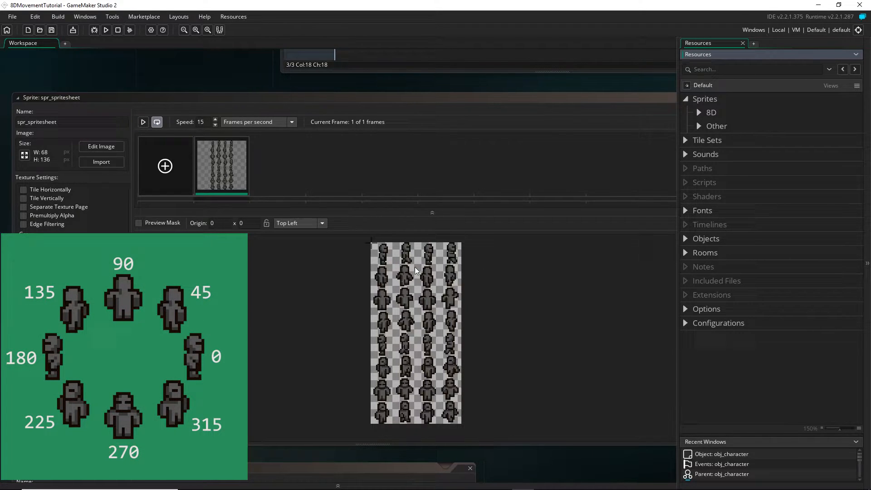
pyautogui.moveTo(386, 309)
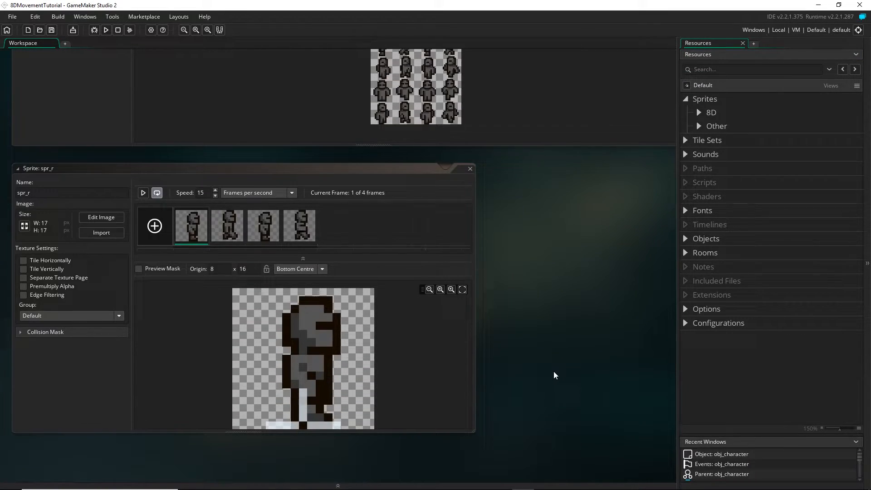
# Pan the workspace to show the spr_r sprite editor and its 17 × 17 frames
pyautogui.moveTo(222, 168); pyautogui.dragTo(222, 141)
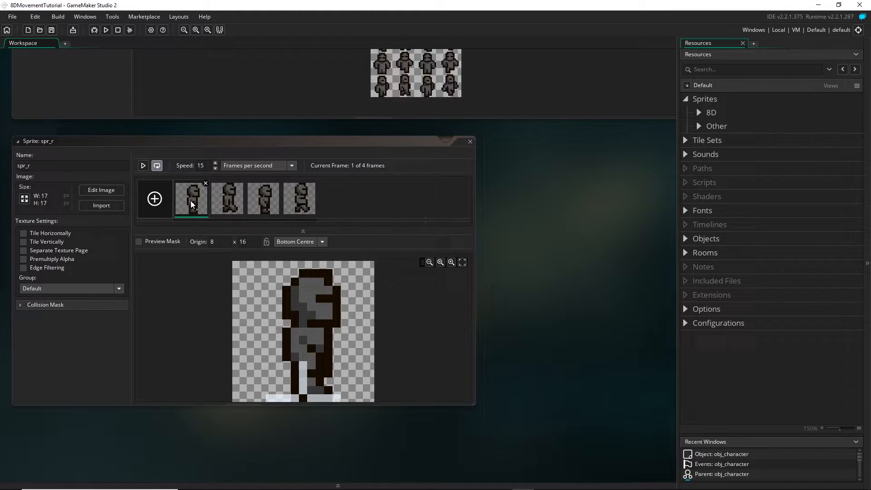
pyautogui.moveTo(24, 198)
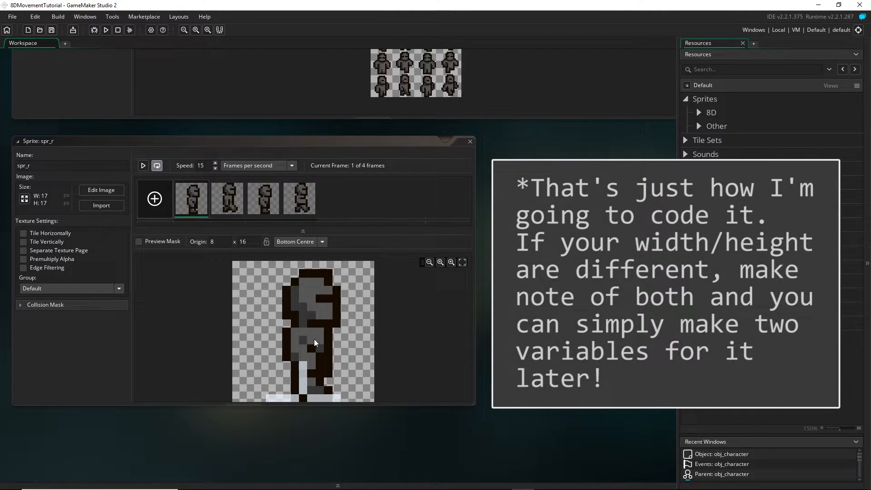
pyautogui.moveTo(251, 243)
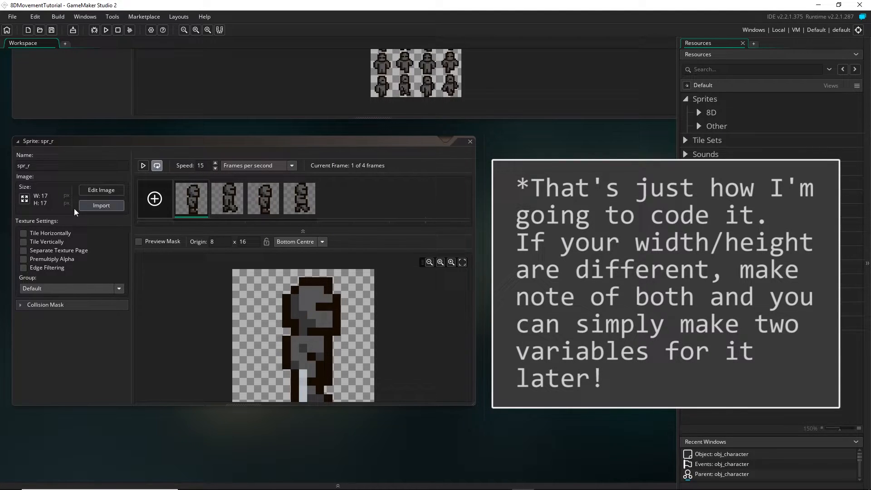
pyautogui.moveTo(26, 208)
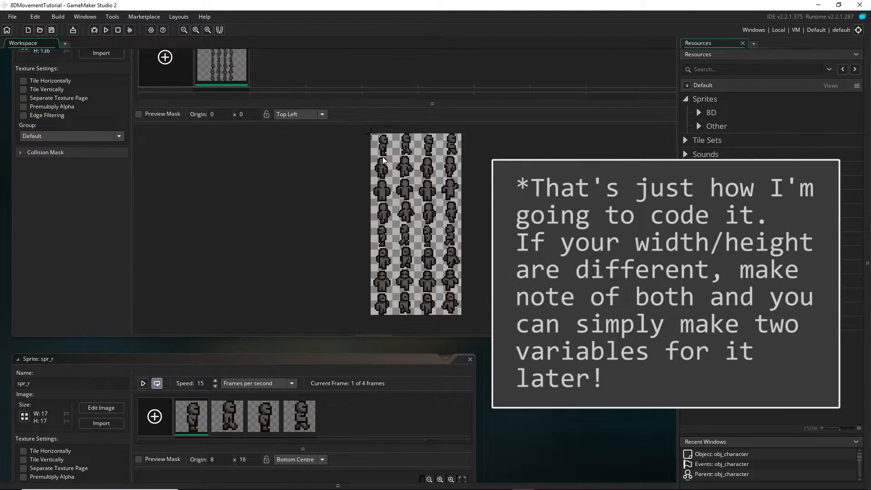
pyautogui.moveTo(418, 211)
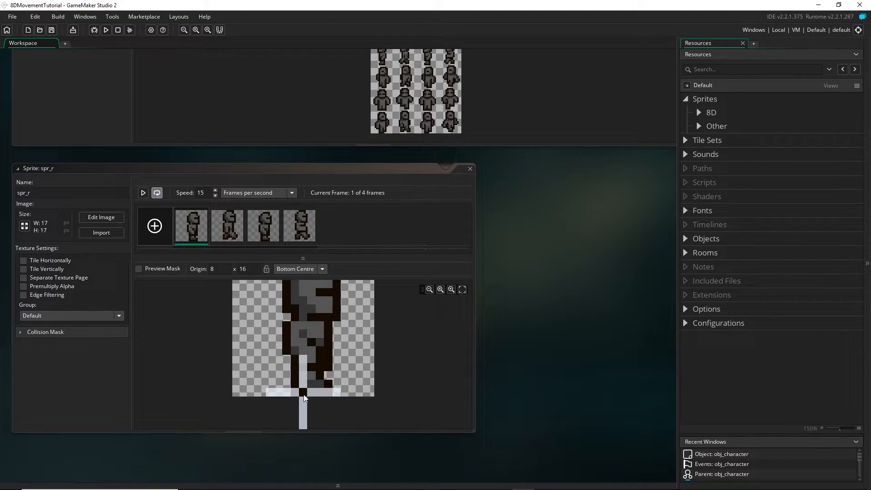
pyautogui.moveTo(297, 391)
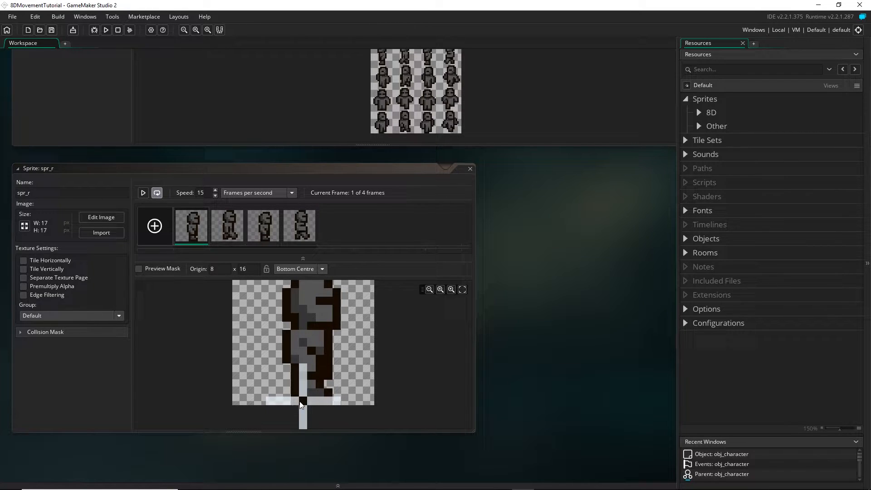
pyautogui.moveTo(465, 240)
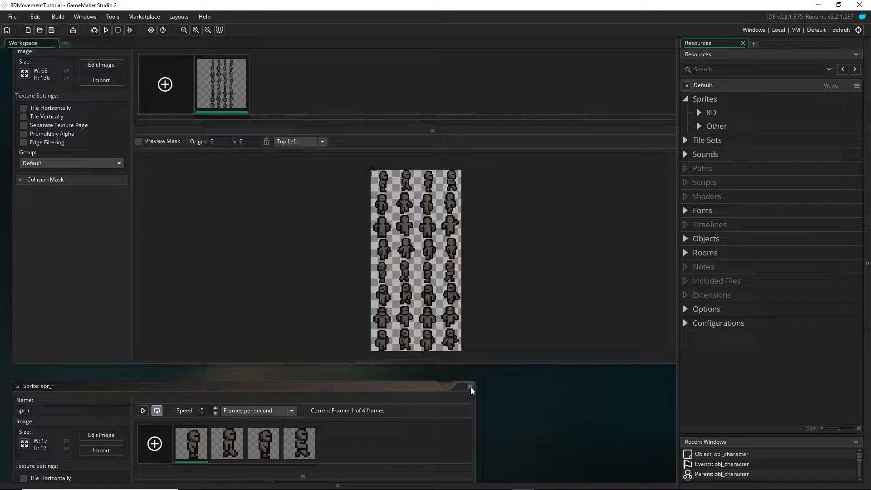
# Close spr_r and enter x_offset = 8; and y_offset = 16; in the Create event
pyautogui.click(470, 386)
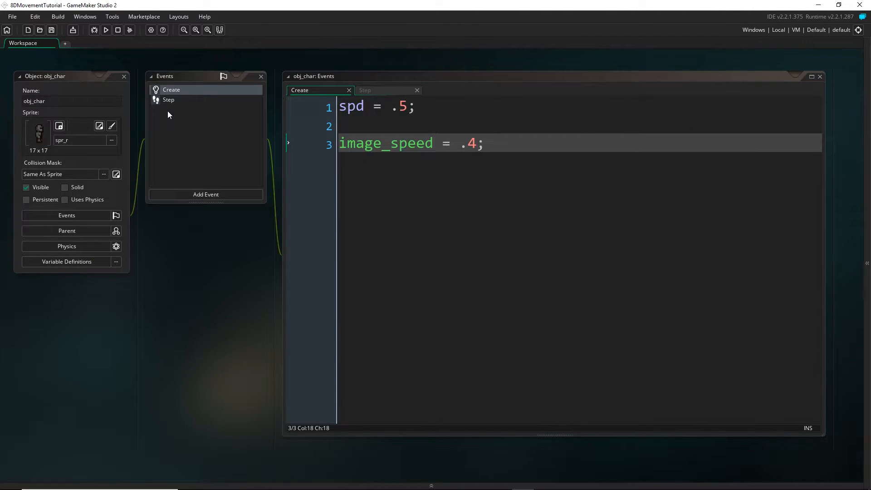
pyautogui.moveTo(171, 119)
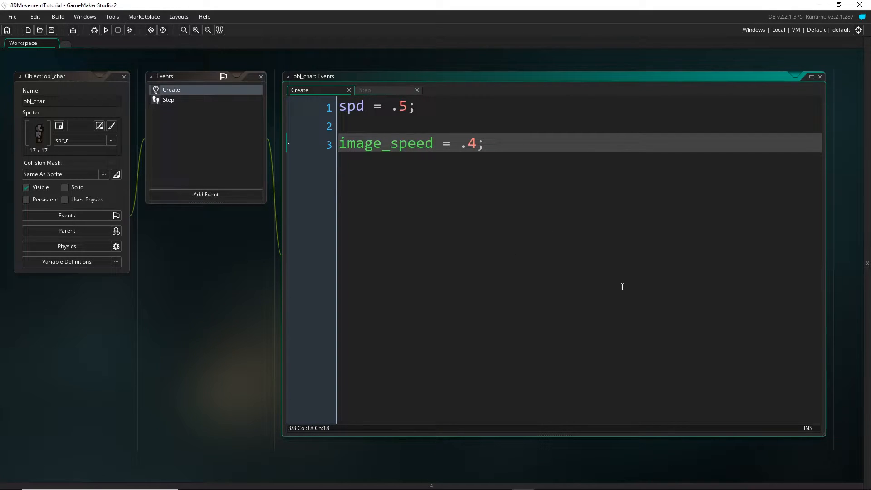
pyautogui.write('x')
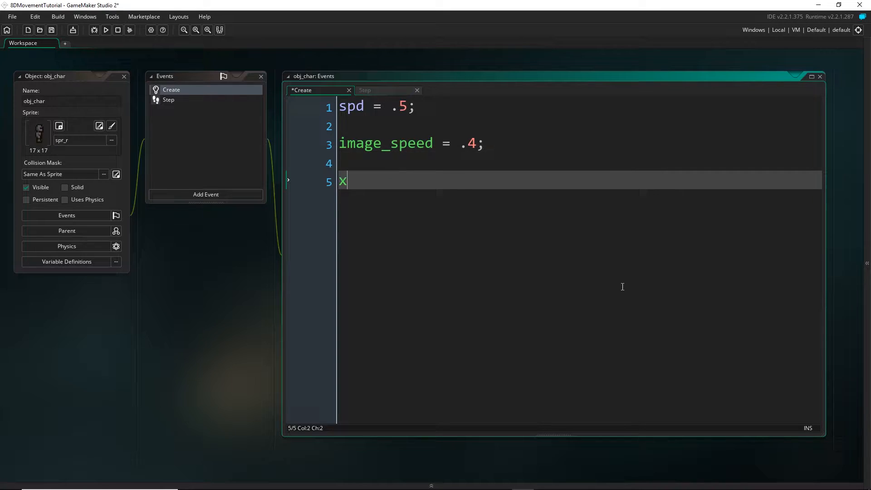
pyautogui.write('_offset = 8;')
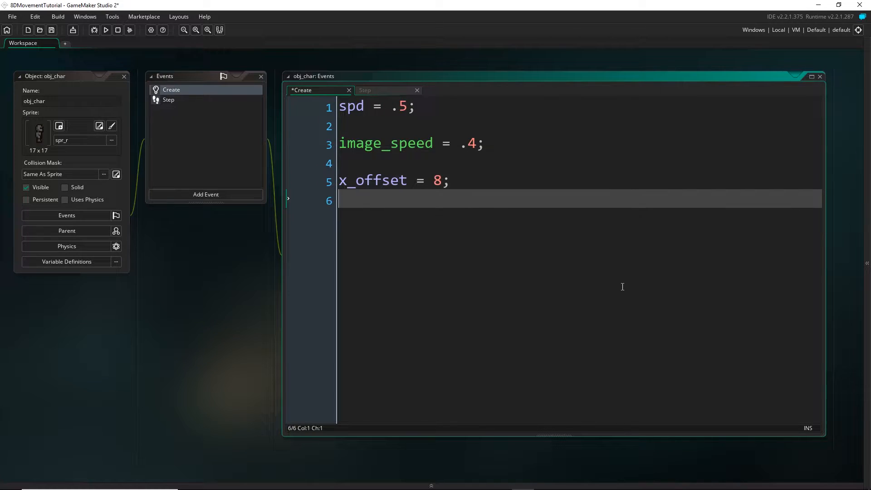
pyautogui.write('y_offset')
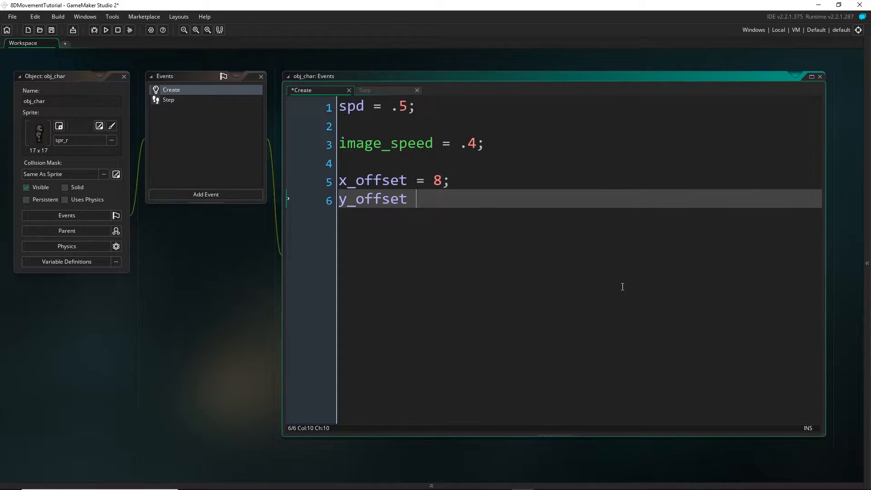
pyautogui.write('= 16;')
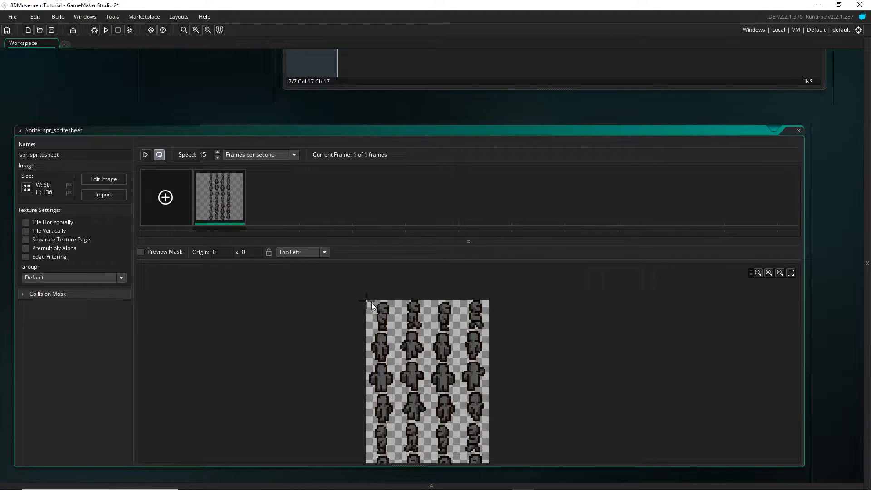
pyautogui.moveTo(376, 328)
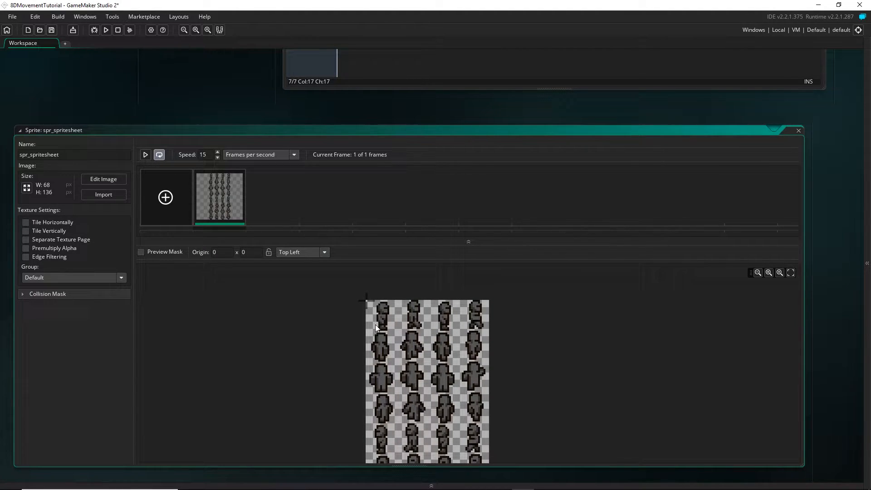
pyautogui.moveTo(464, 302)
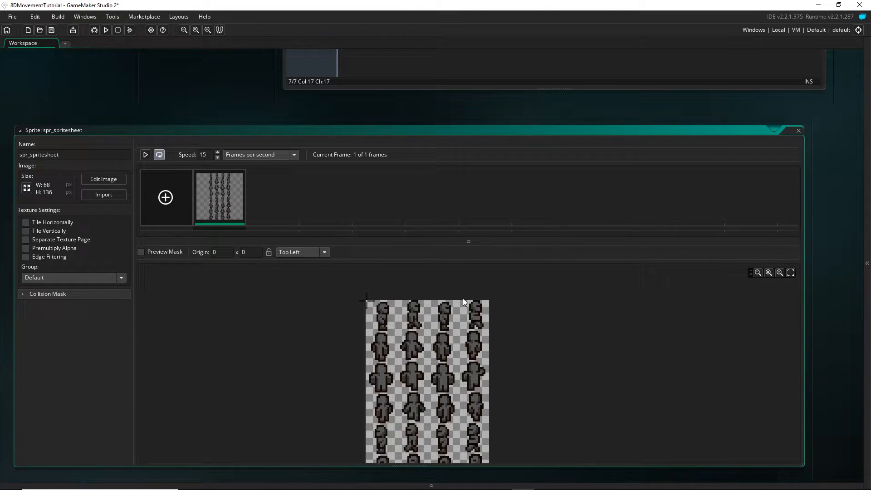
pyautogui.moveTo(366, 311)
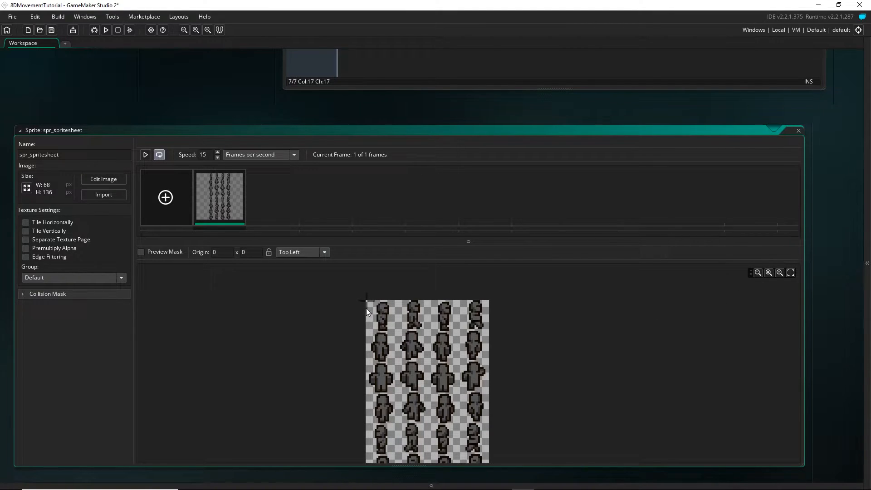
pyautogui.moveTo(398, 304)
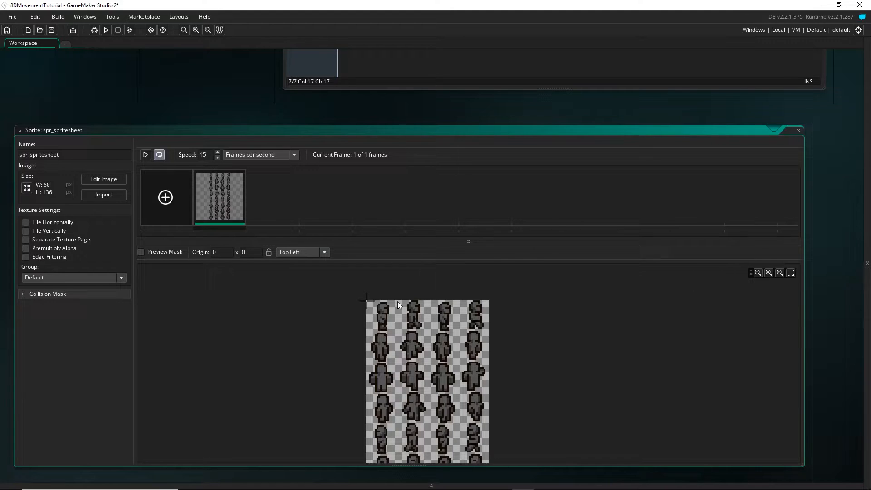
pyautogui.moveTo(389, 324)
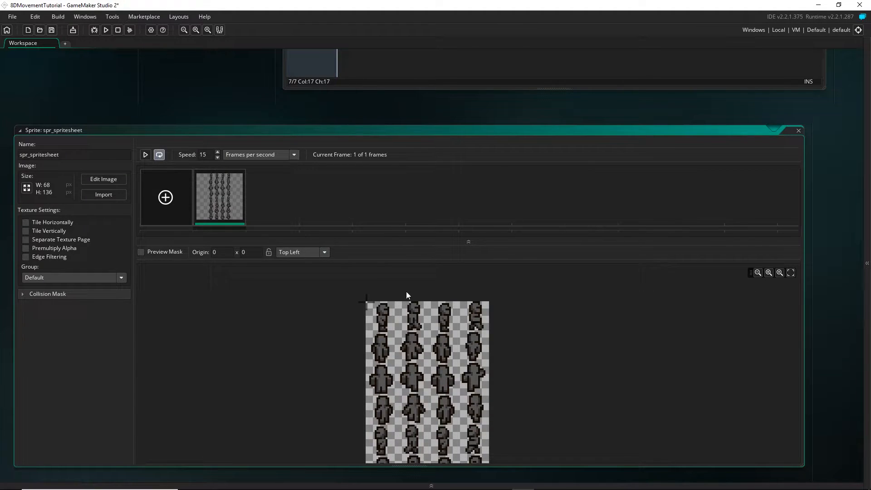
pyautogui.moveTo(368, 306)
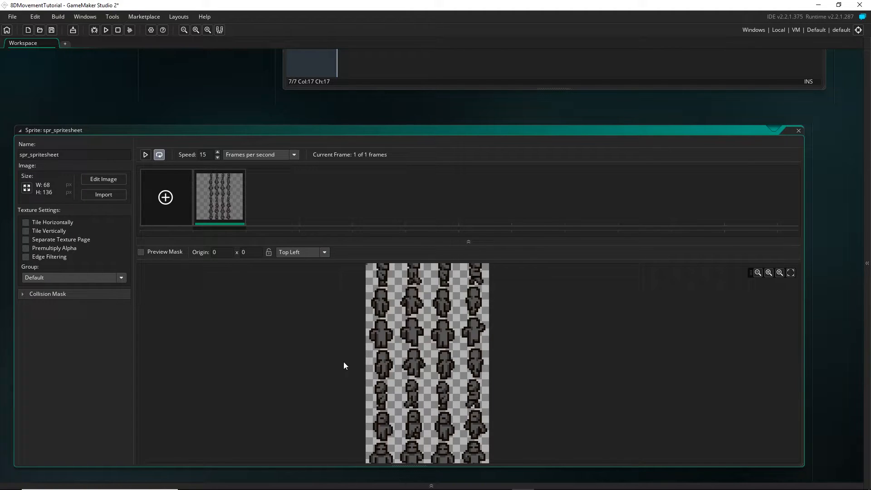
pyautogui.moveTo(448, 360)
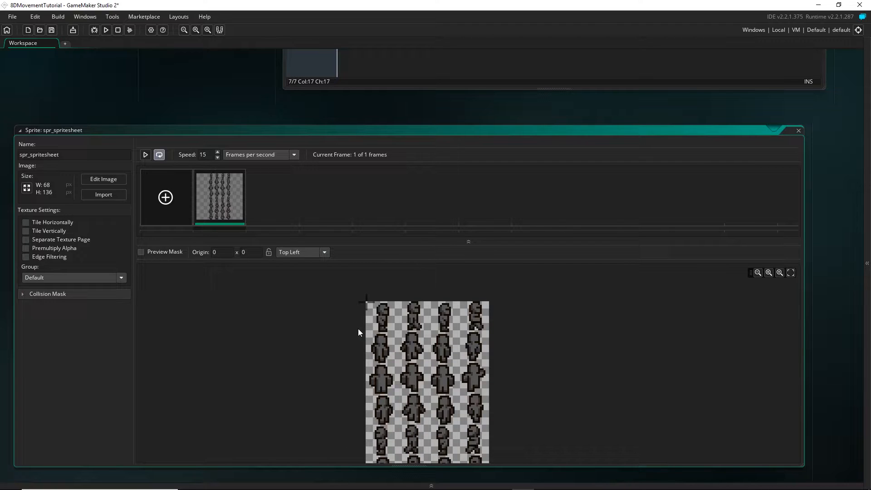
pyautogui.moveTo(357, 332)
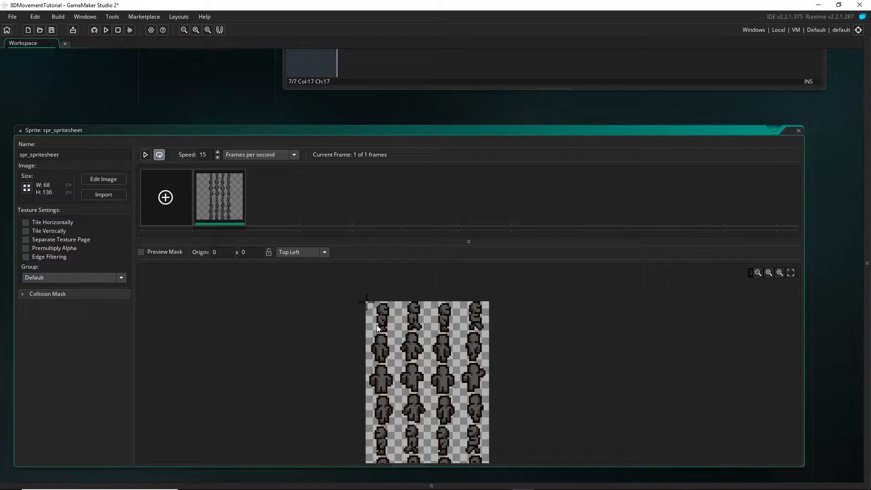
pyautogui.moveTo(373, 326)
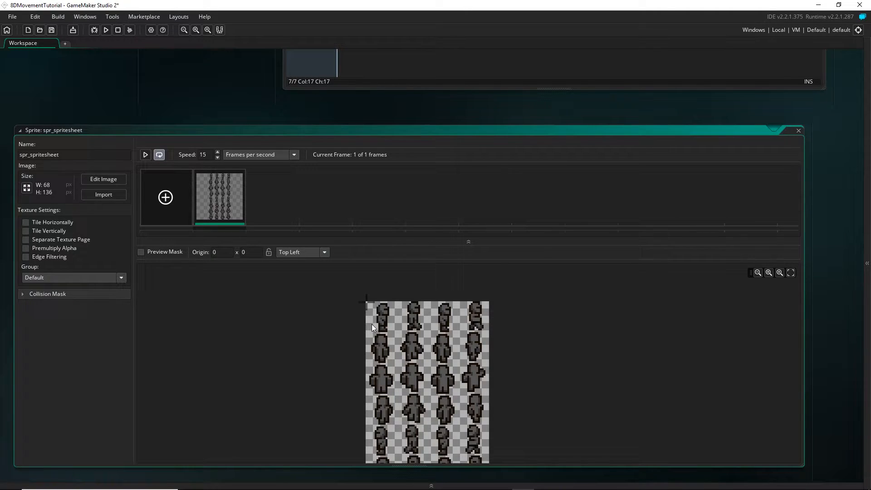
pyautogui.moveTo(480, 328)
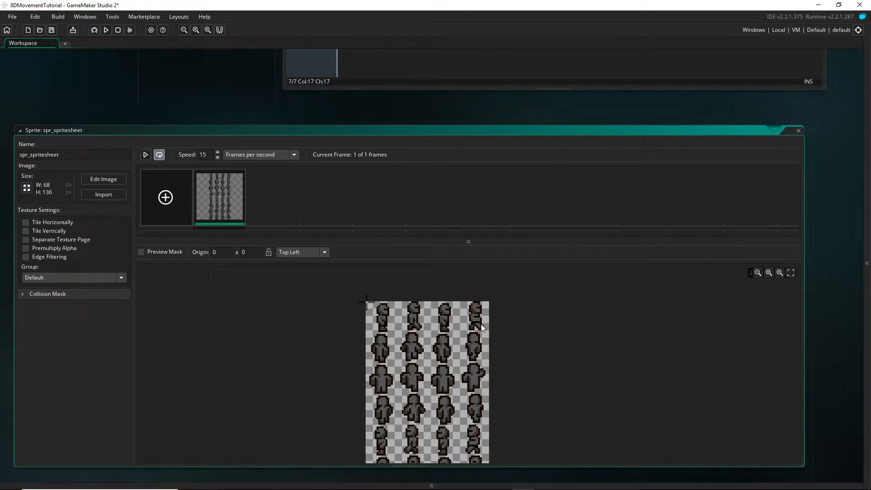
pyautogui.moveTo(391, 321)
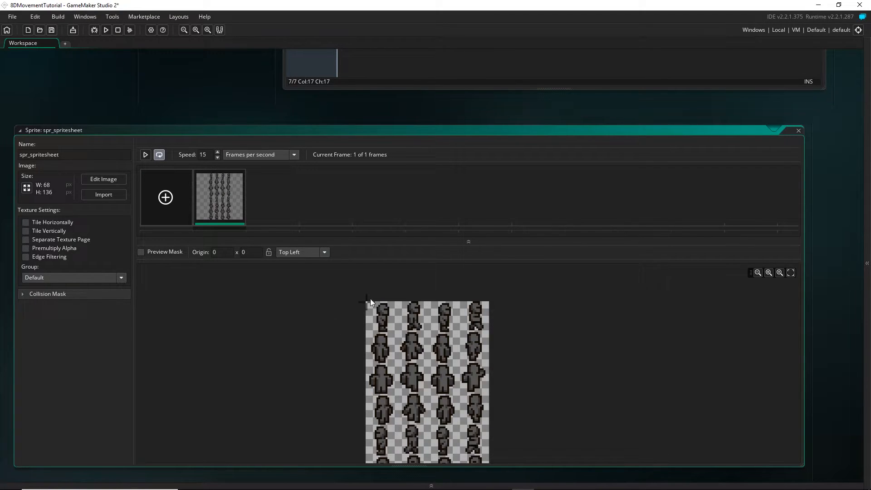
pyautogui.moveTo(392, 335)
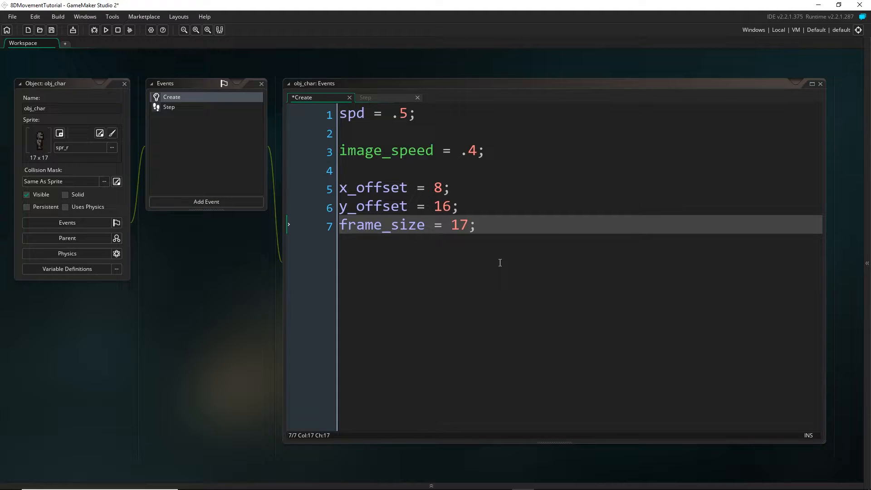
# Add x_frame = 0, y_frame = 0, anim_length = 4 and anim_speed = 4 to Create
pyautogui.write('x_frame =')
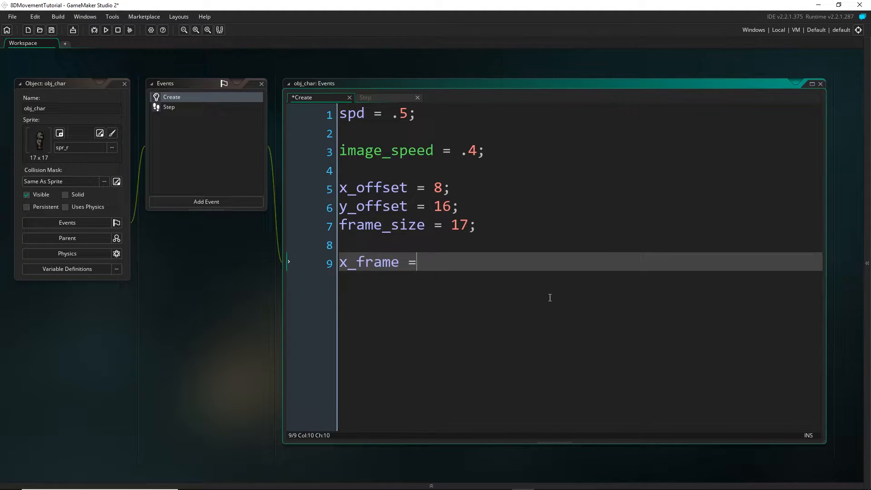
pyautogui.write('0;')
pyautogui.write('y_frame = 0;')
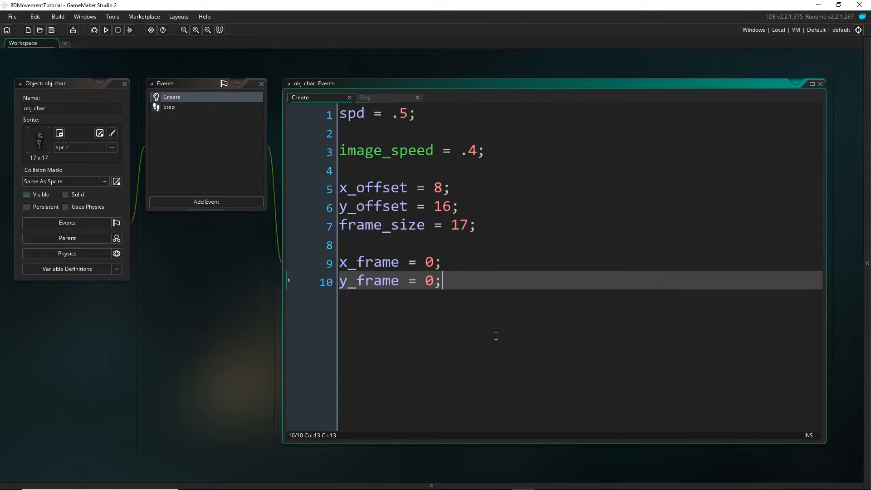
pyautogui.write('ani')
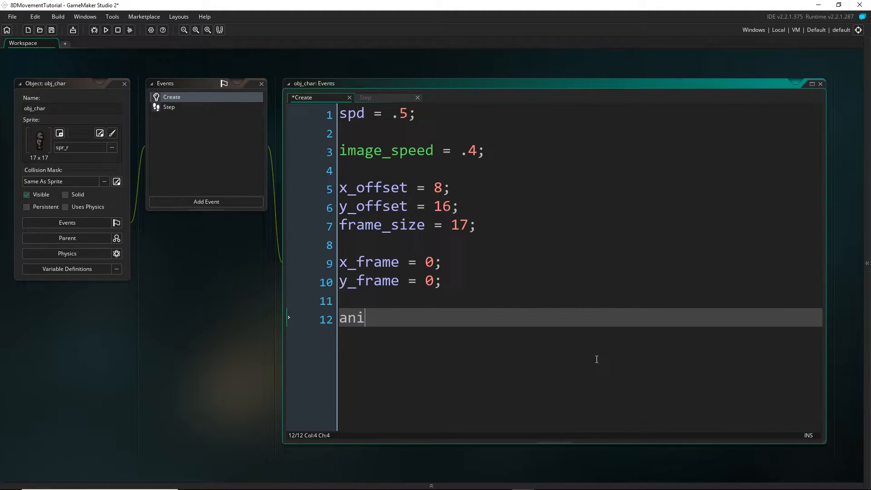
pyautogui.write('m_length =')
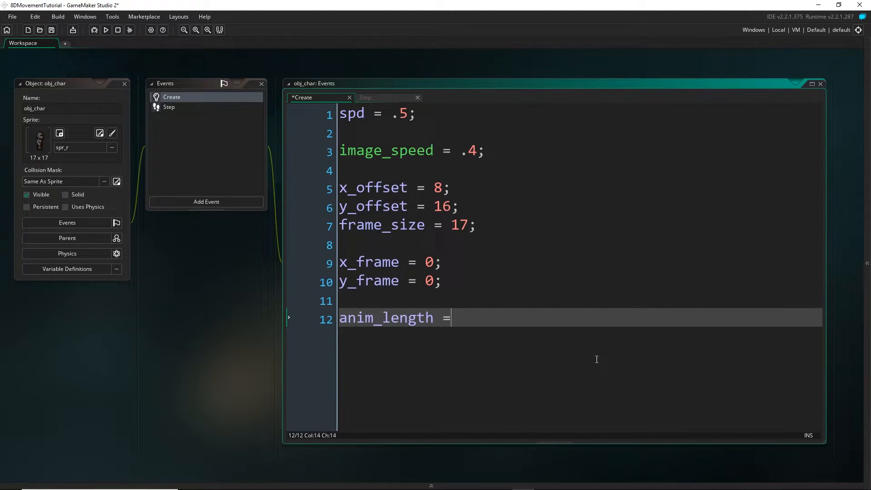
pyautogui.write('4;')
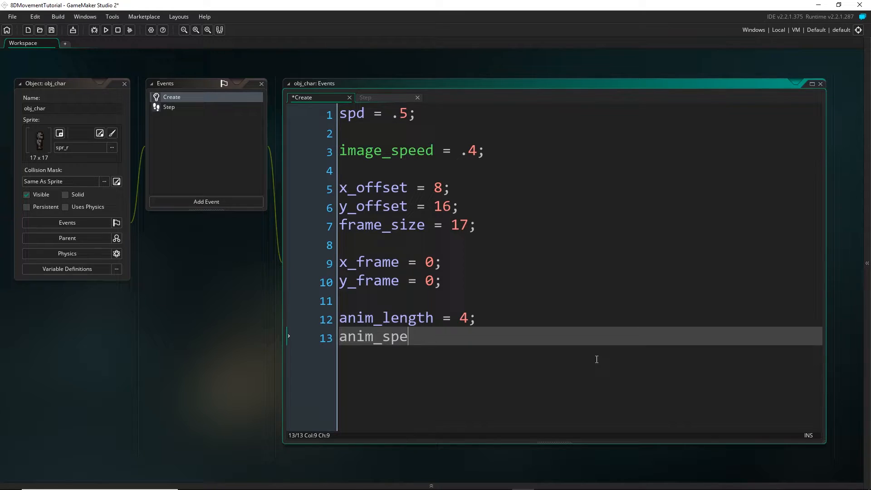
pyautogui.write('ed = 4;')
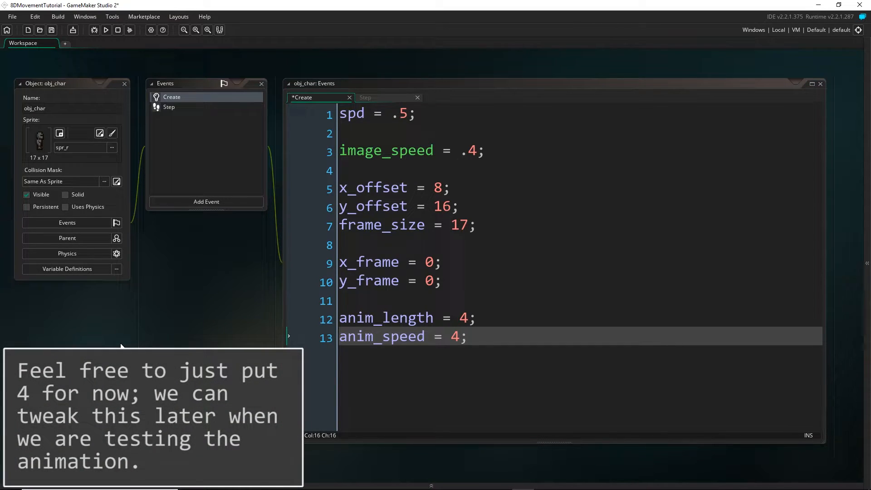
pyautogui.moveTo(183, 168)
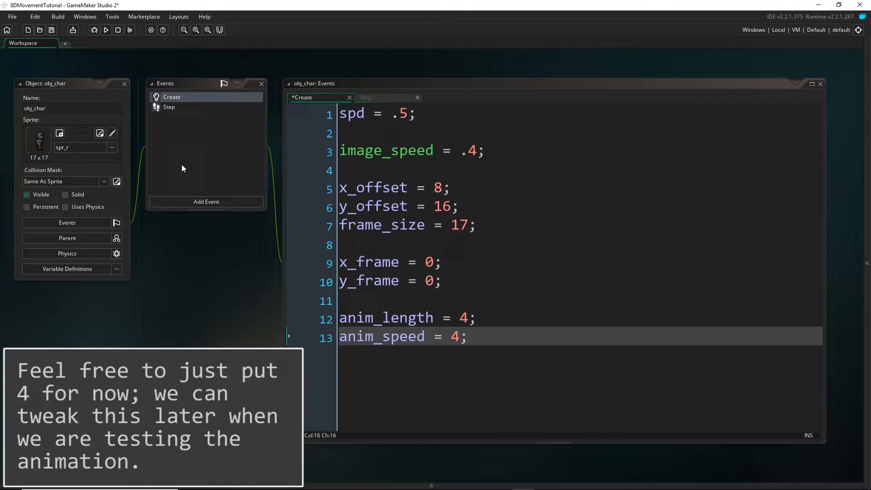
pyautogui.click(364, 97)
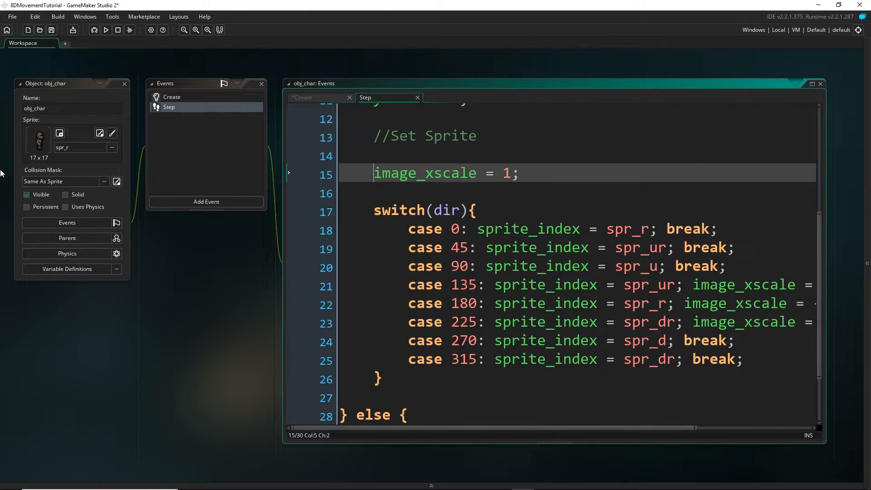
# Wrap the image_xscale and direction sprite switch code in /* */ comments
pyautogui.write('/*')
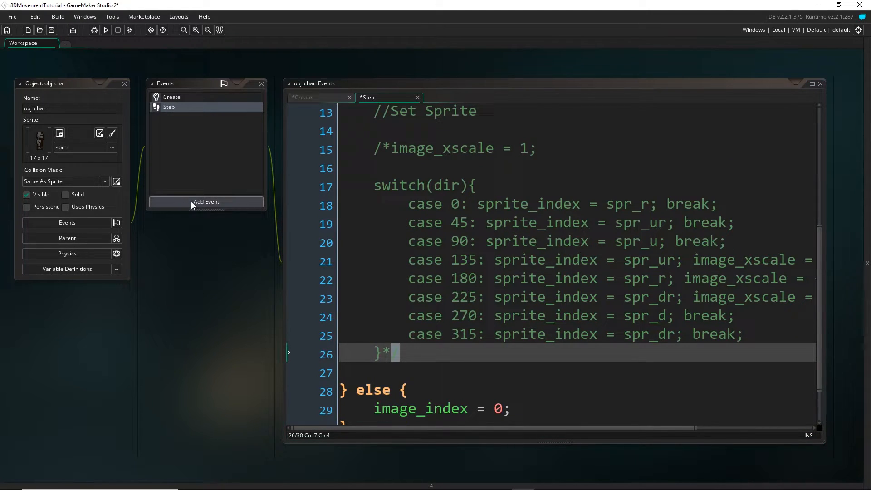
pyautogui.click(206, 202)
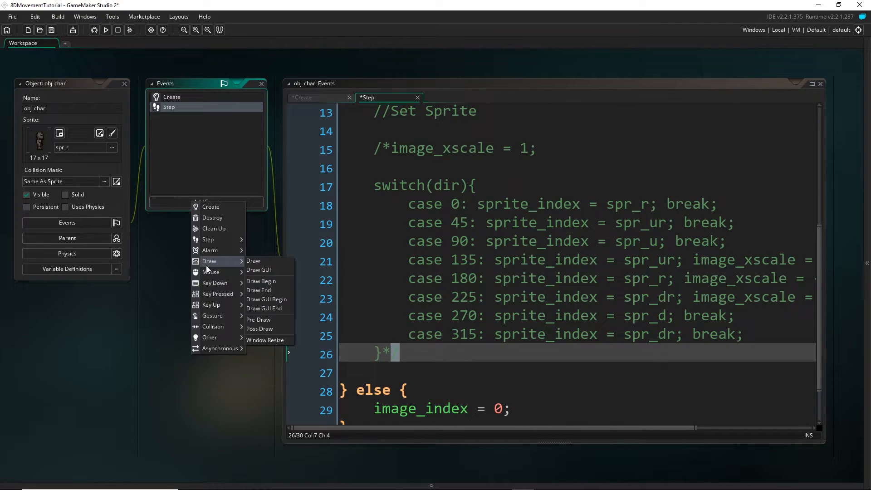
# Add a Draw event beginning draw_sprite_part(spr_spritesheet, checking the name in the 8D folder
pyautogui.click(253, 260)
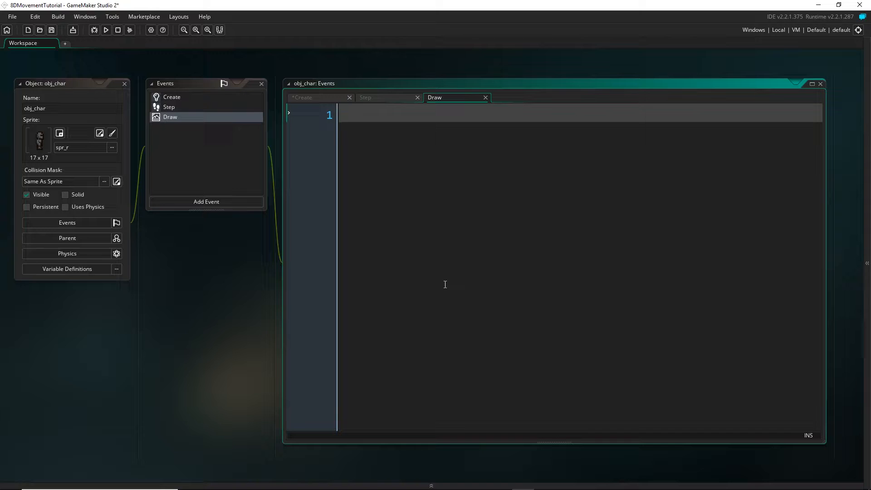
pyautogui.write('draw_sprite_')
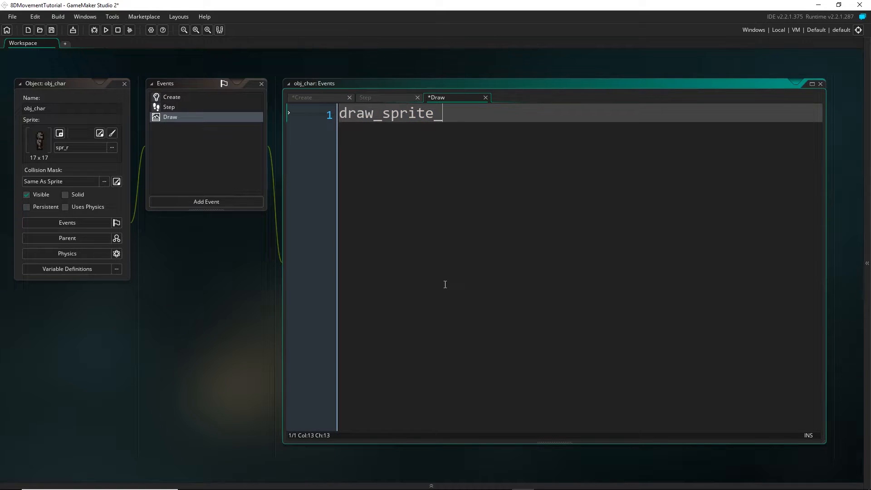
pyautogui.write('part(')
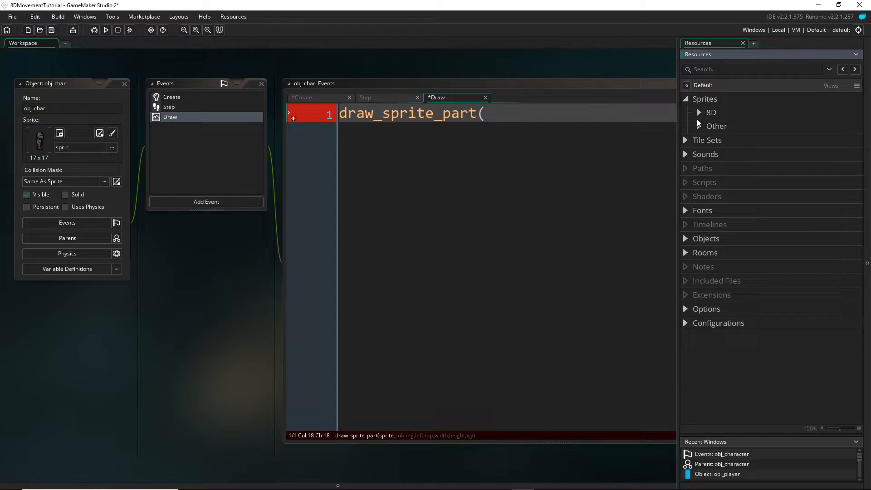
pyautogui.click(698, 112)
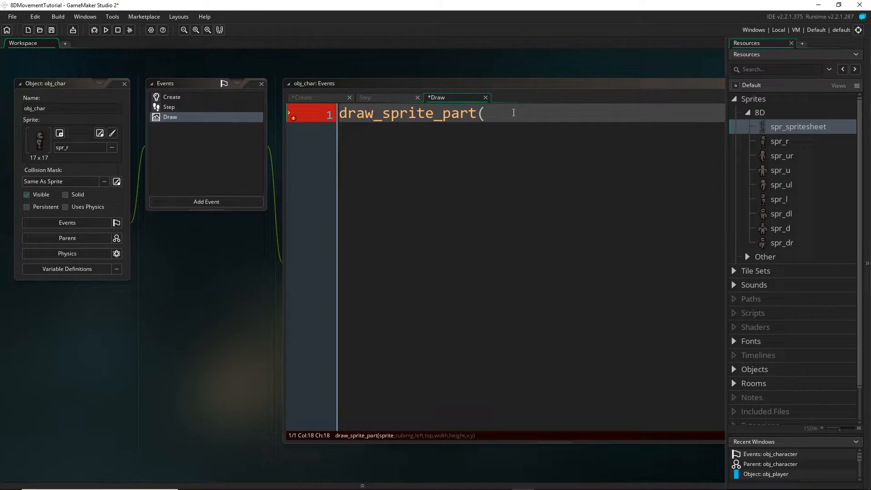
pyautogui.write('spr_spritesheet,')
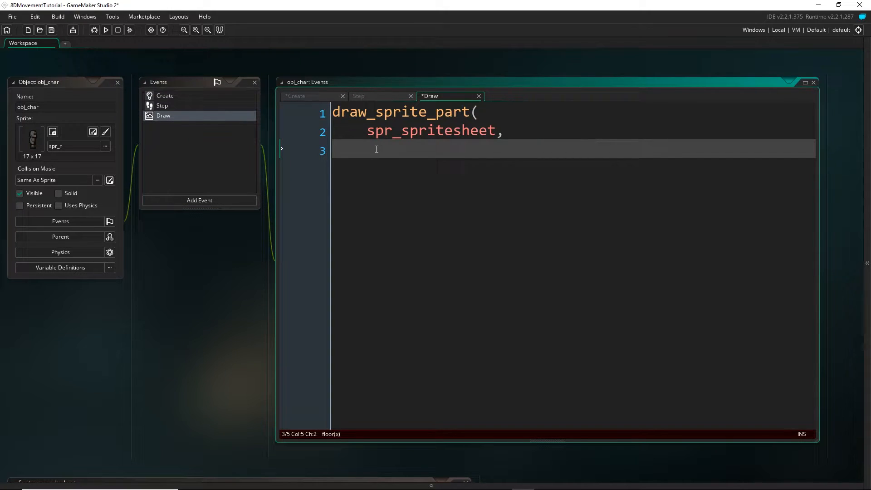
pyautogui.write('0')
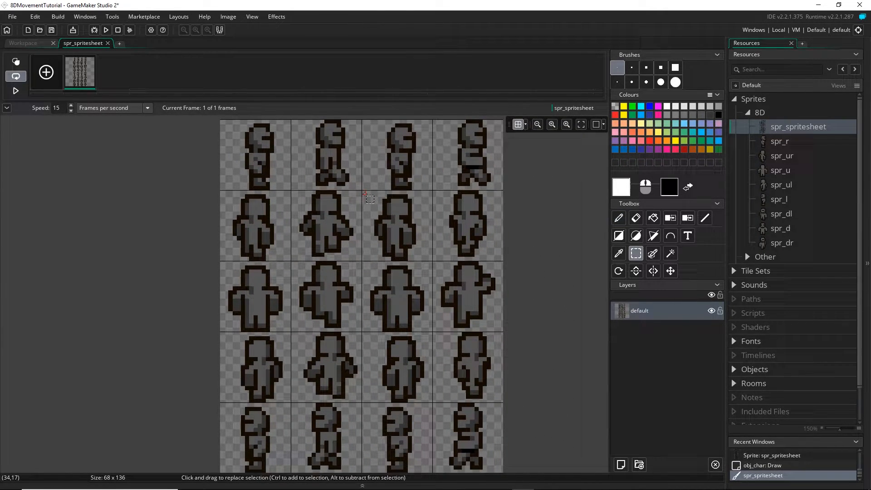
# Select one 17 × 17 frame cell on spr_spritesheet to measure it
pyautogui.click(368, 198)
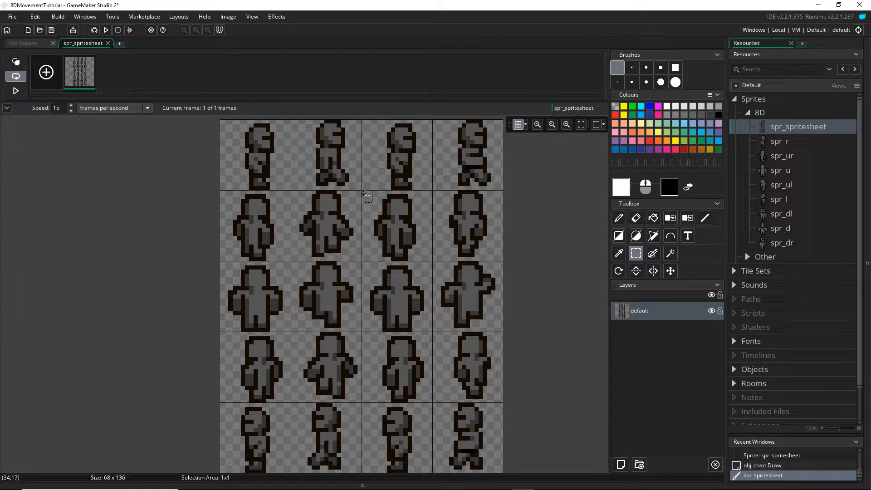
pyautogui.moveTo(364, 197); pyautogui.dragTo(433, 198)
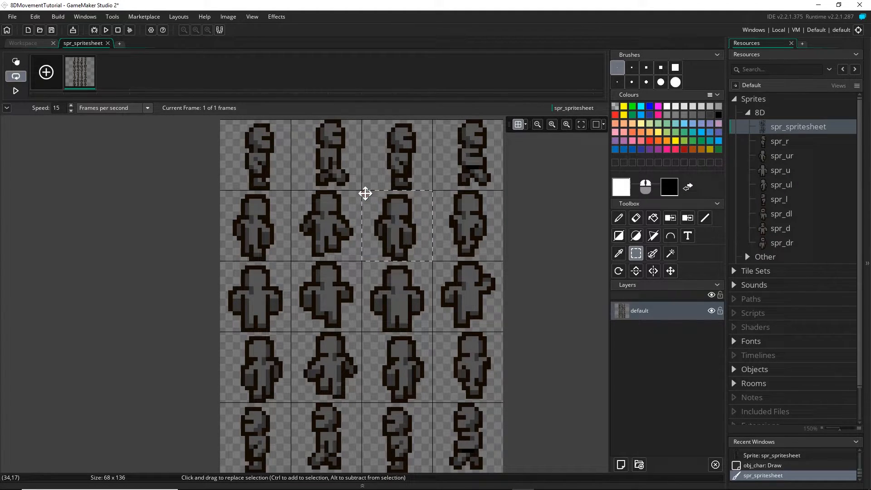
pyautogui.moveTo(366, 206)
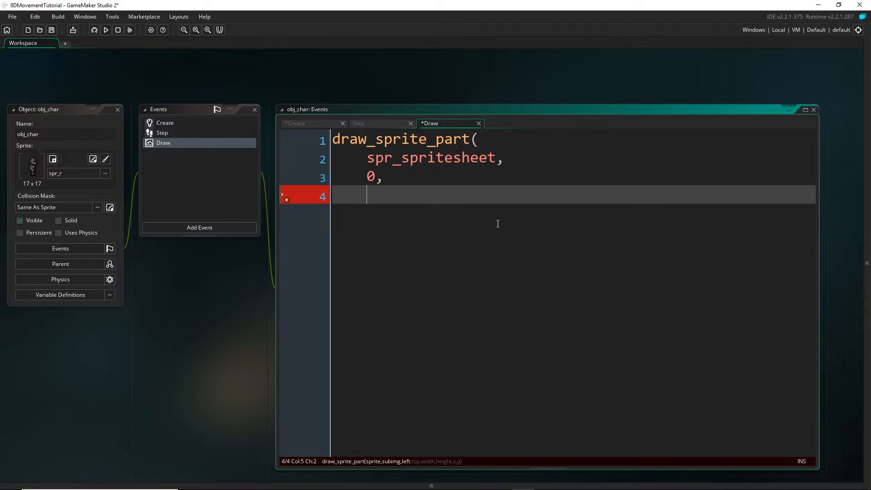
# Enter x_frame as the left argument and review spr_spritesheet's frame columns 0–3
pyautogui.write('x_frame')
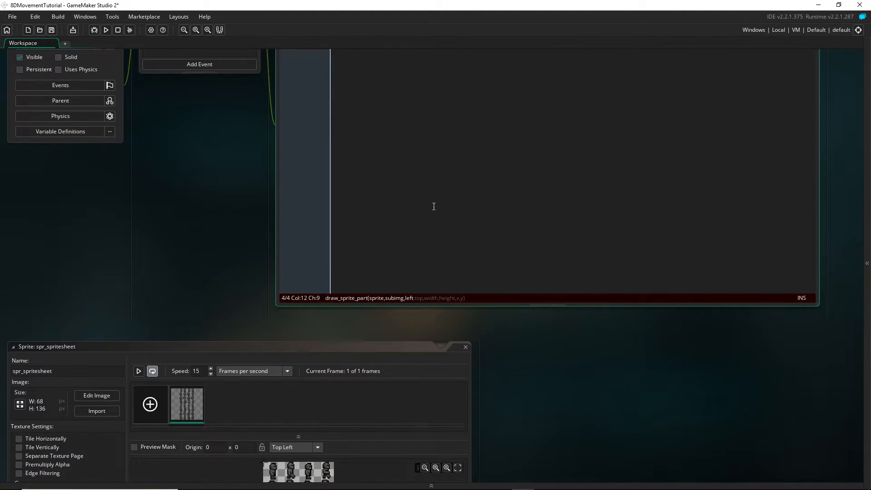
pyautogui.click(97, 395)
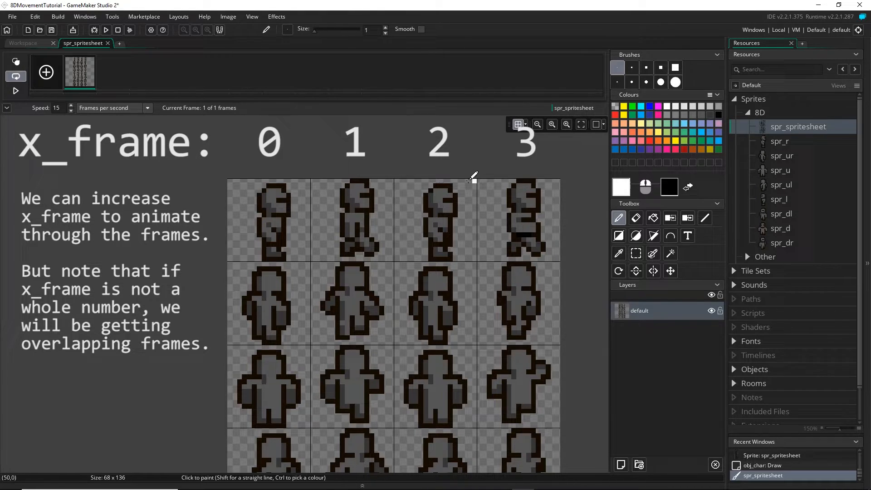
pyautogui.moveTo(242, 181); pyautogui.dragTo(324, 239)
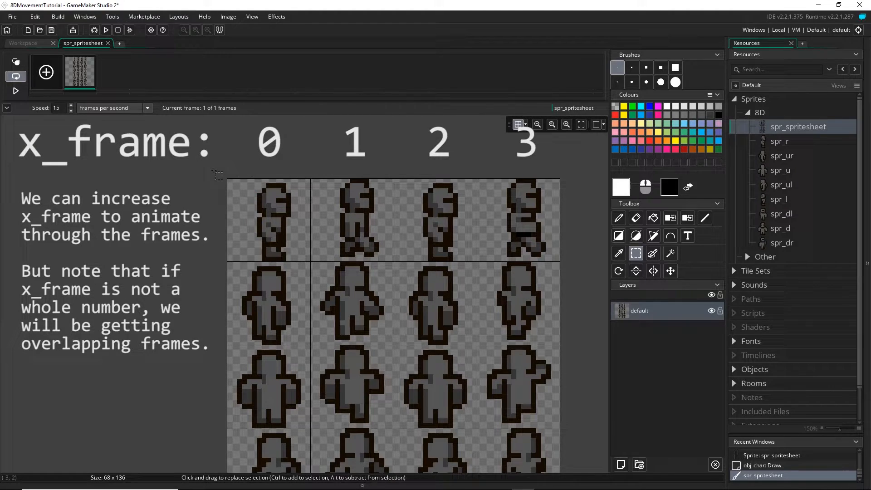
pyautogui.moveTo(419, 167)
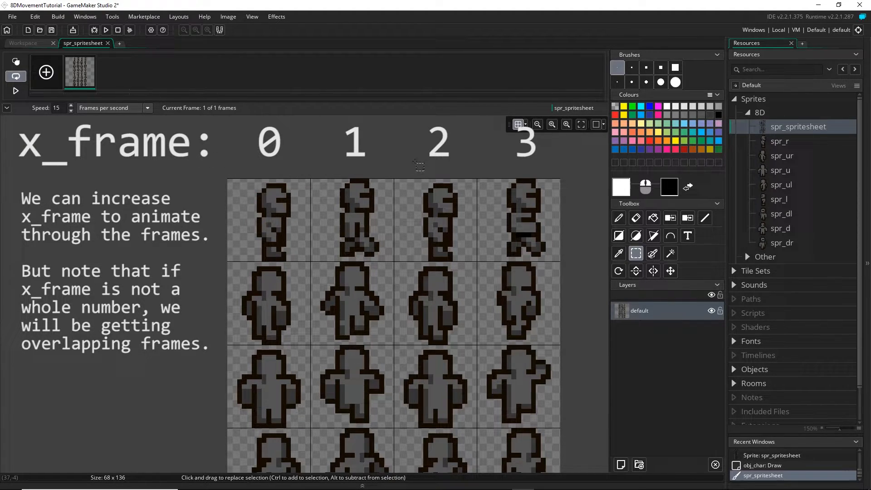
pyautogui.moveTo(470, 232)
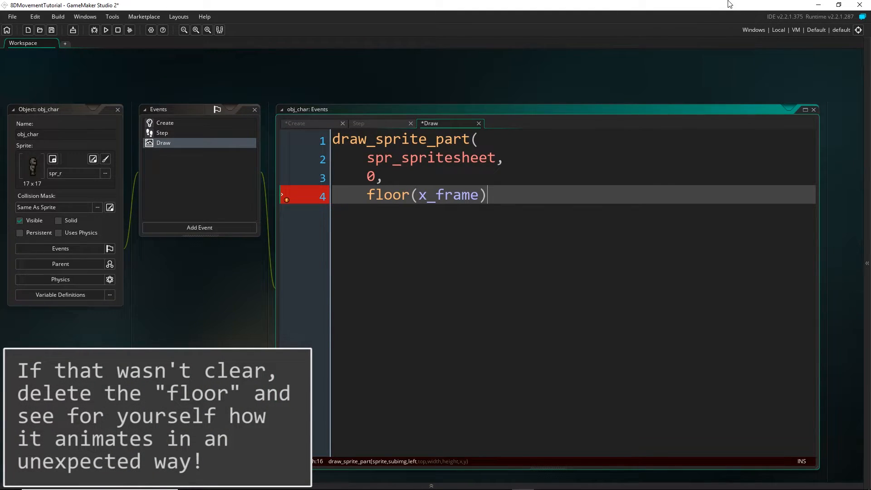
# Fill in x_frame*frame_size, y_frame*frame_size, frame_size width and height, and x
pyautogui.write('*f')
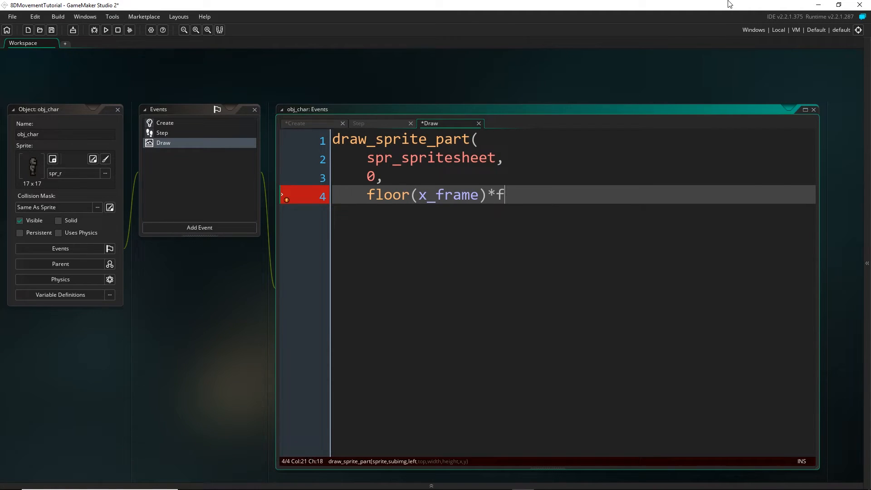
pyautogui.write('rame_size,')
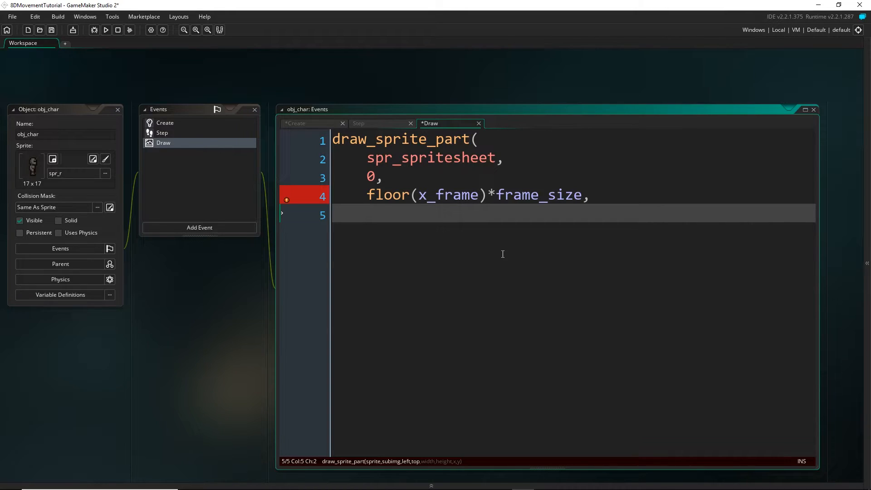
pyautogui.write('y_f')
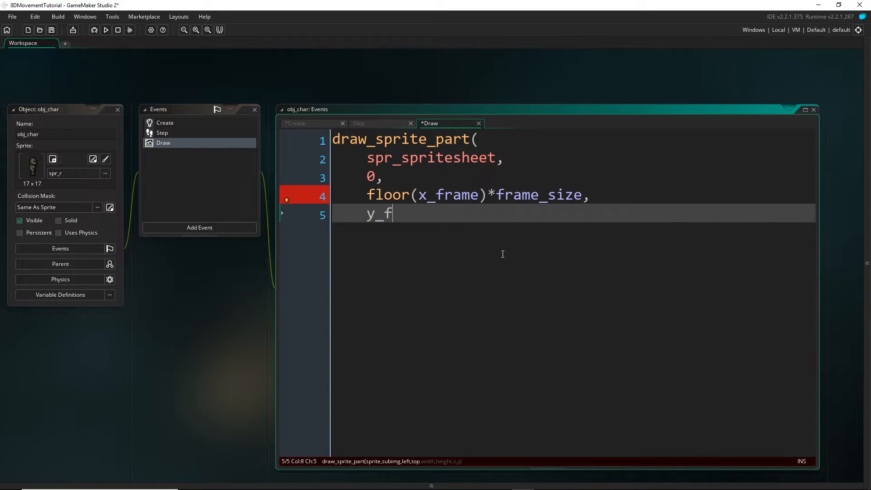
pyautogui.write('rame*fr')
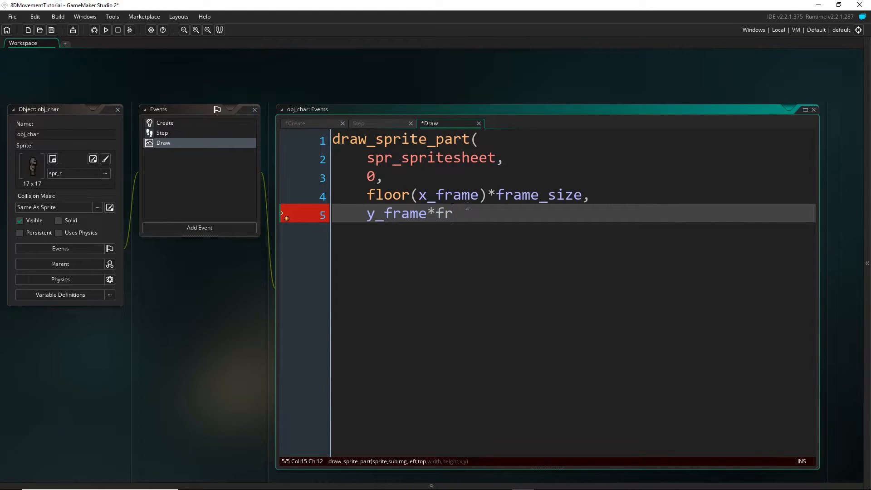
pyautogui.write('ame_size,')
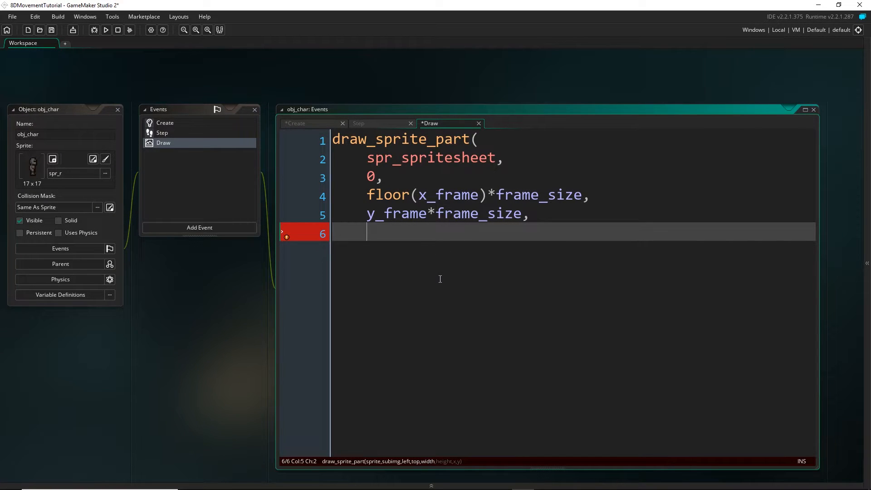
pyautogui.write('frame_size,')
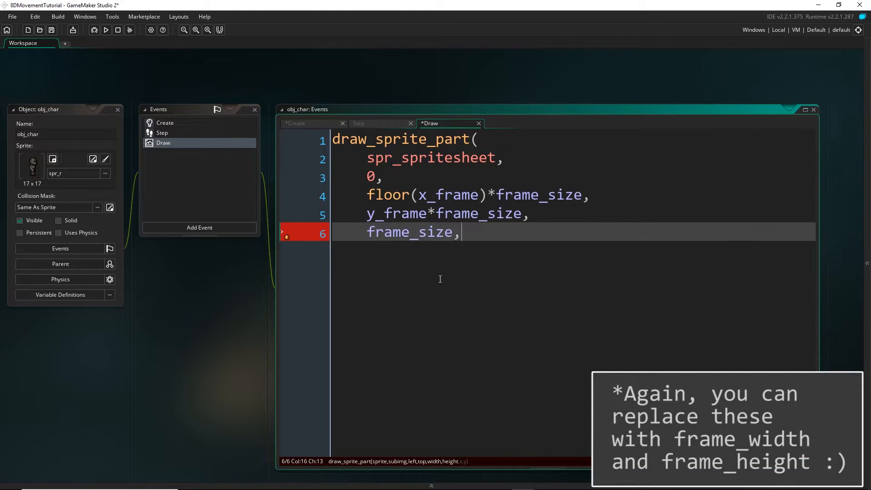
pyautogui.write('frame_size')
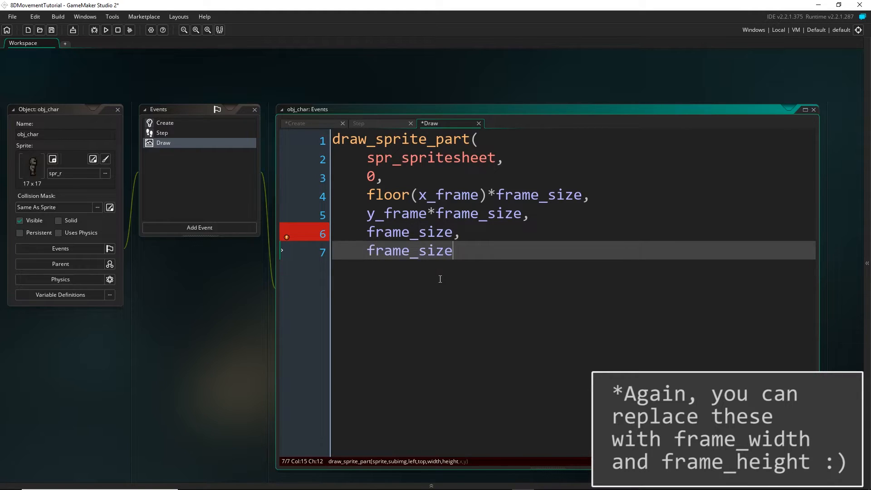
pyautogui.write(',')
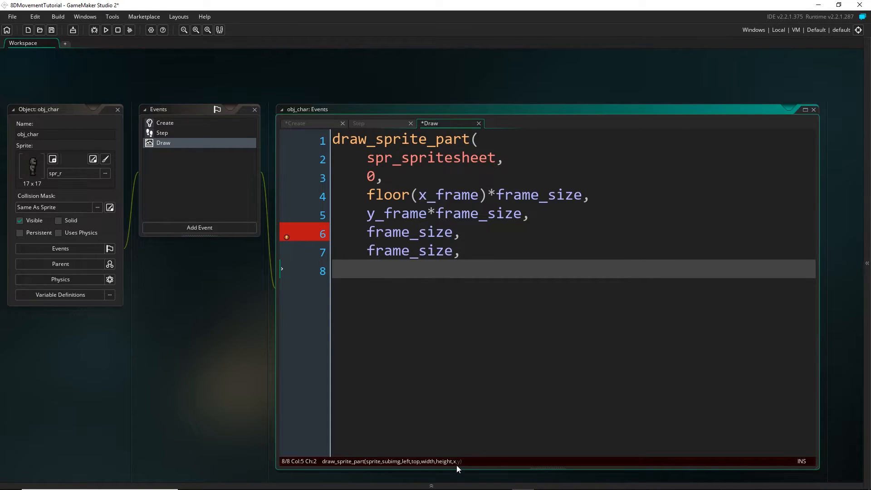
pyautogui.write('x,')
pyautogui.write('y')
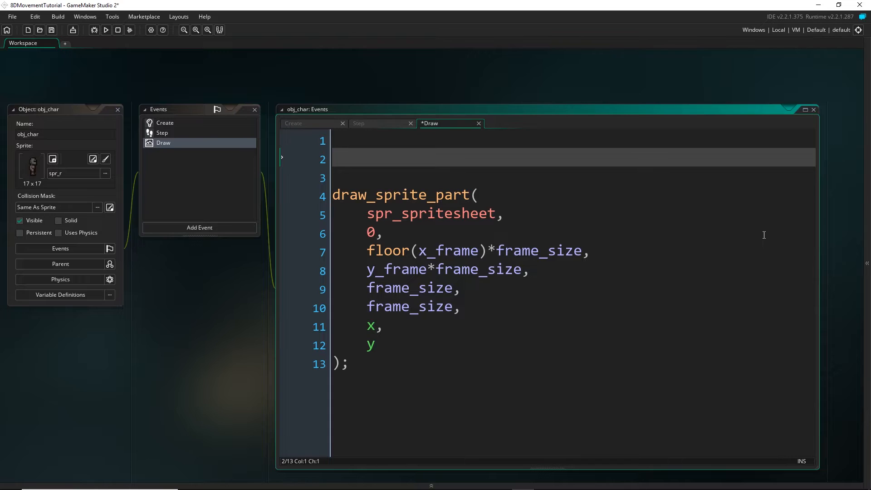
# Add //INCREMENT FRAME FOR ANIMATION and //DRAW SPR section comments
pyautogui.write('//INC')
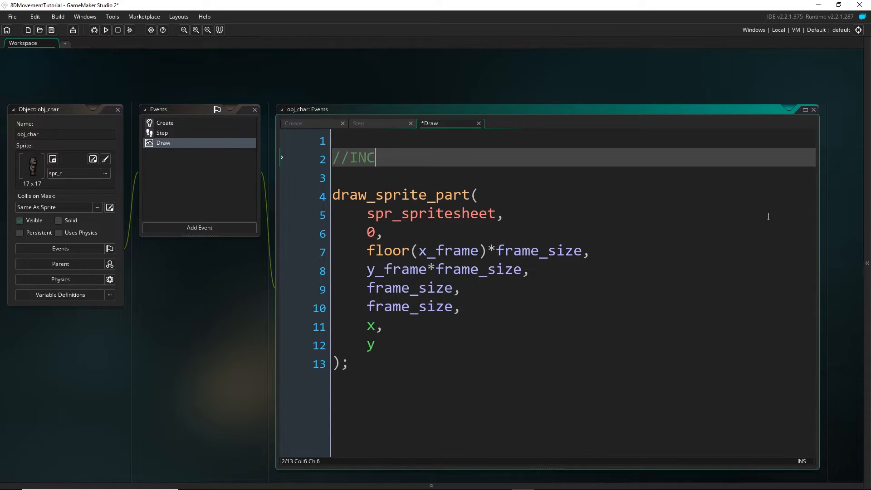
pyautogui.write('REMENT FRAME FOR')
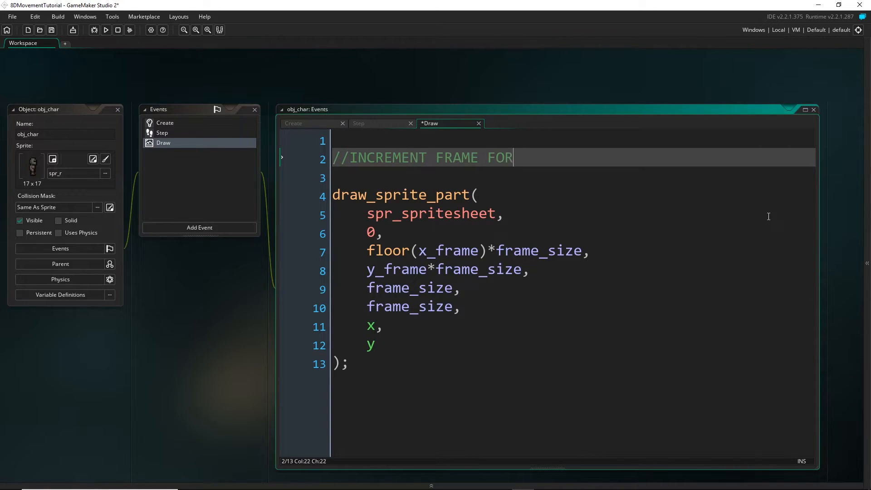
pyautogui.write('ANIMATION')
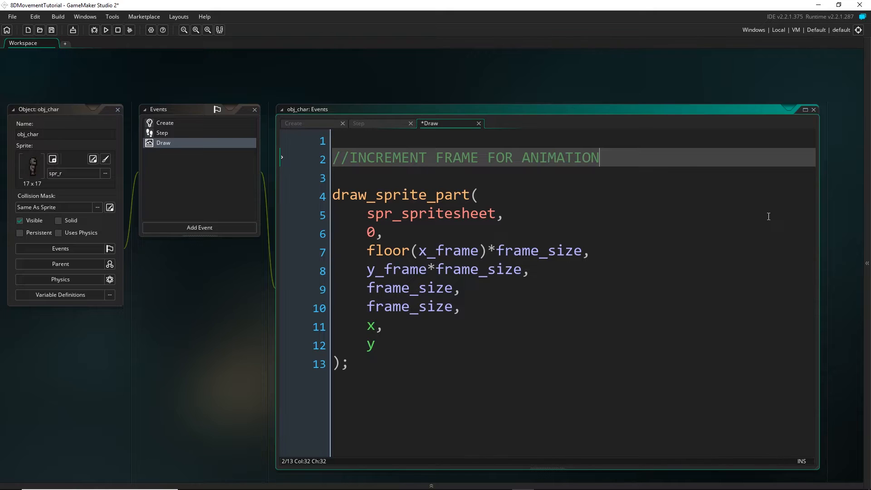
pyautogui.write('//DRAW SPR')
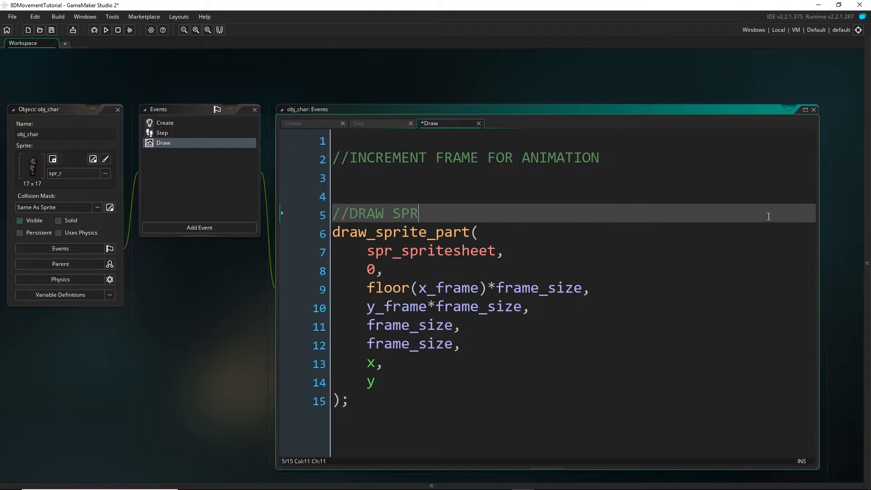
# Write x_frame += anim_speed/room_speed; under the increment comment
pyautogui.write('X')
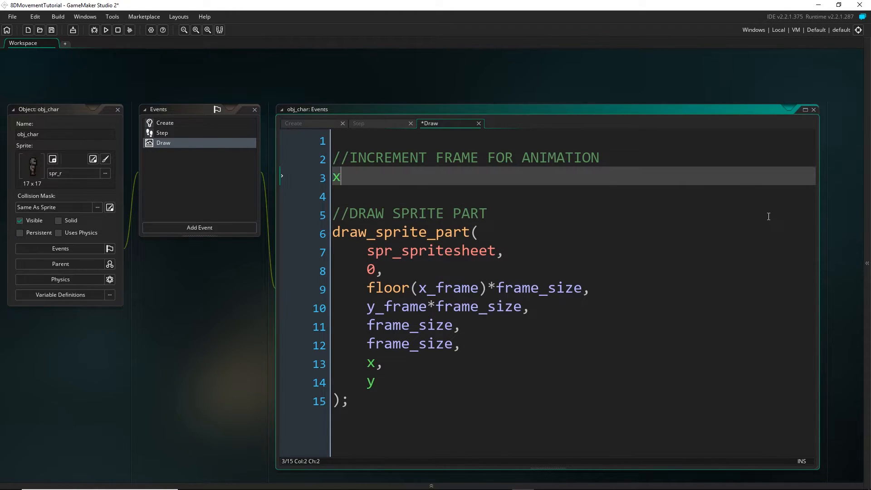
pyautogui.write('_frame +=')
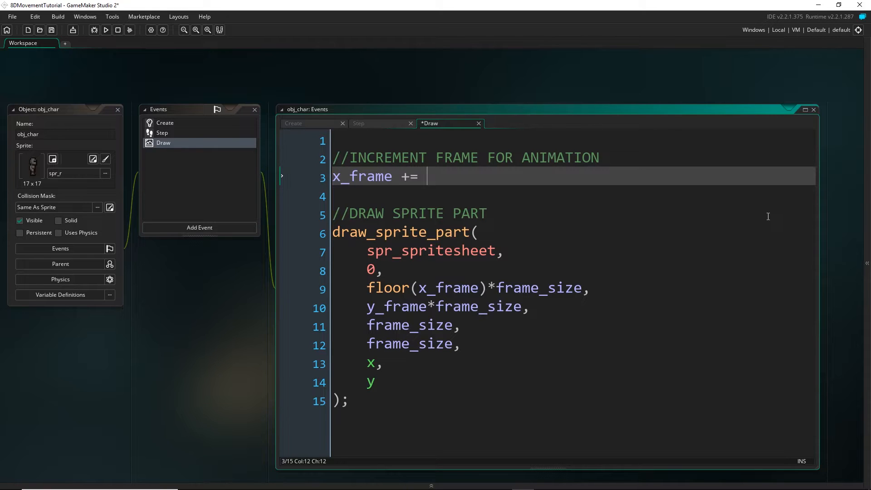
pyautogui.click(293, 123)
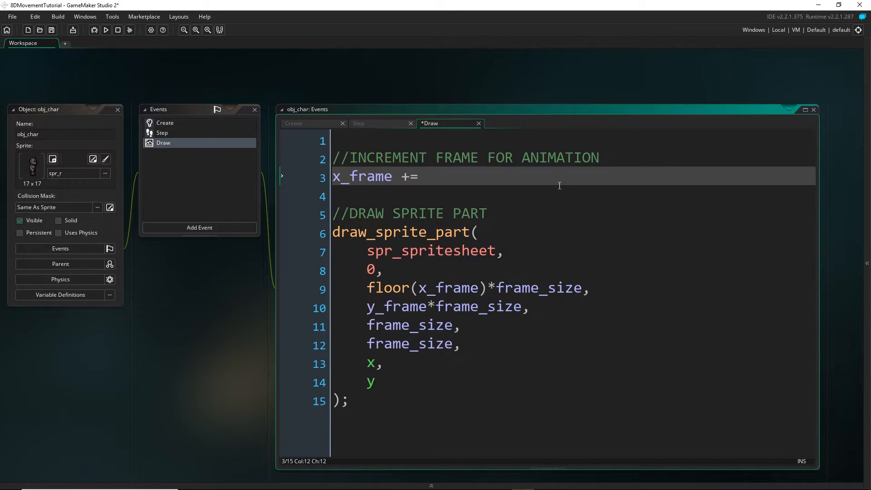
pyautogui.write('anim_speed/')
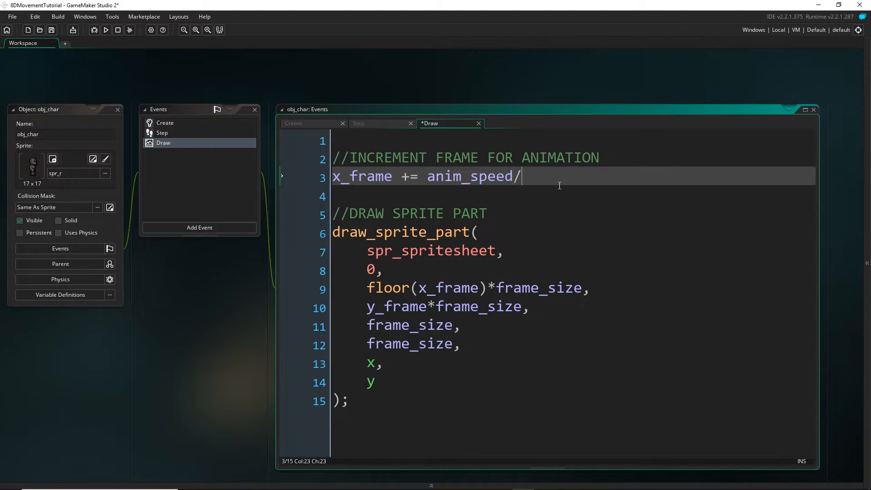
pyautogui.write('room_spee')
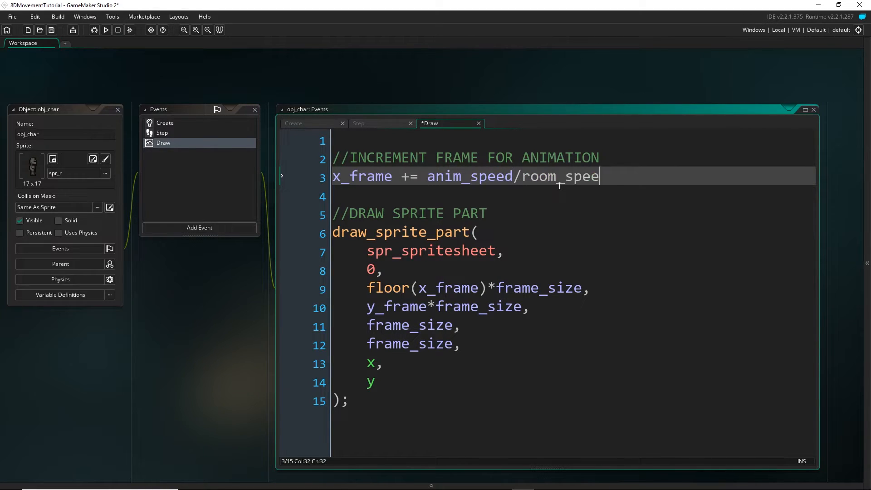
pyautogui.write('d;')
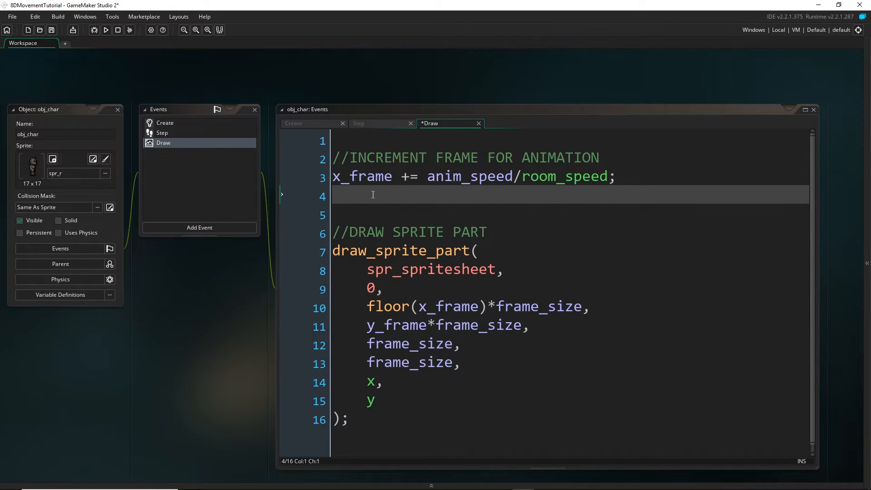
pyautogui.moveTo(554, 320)
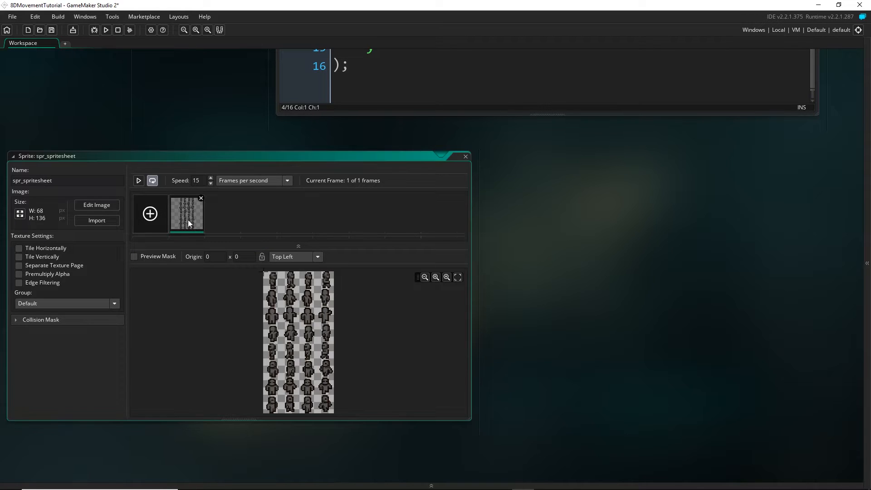
pyautogui.click(96, 204)
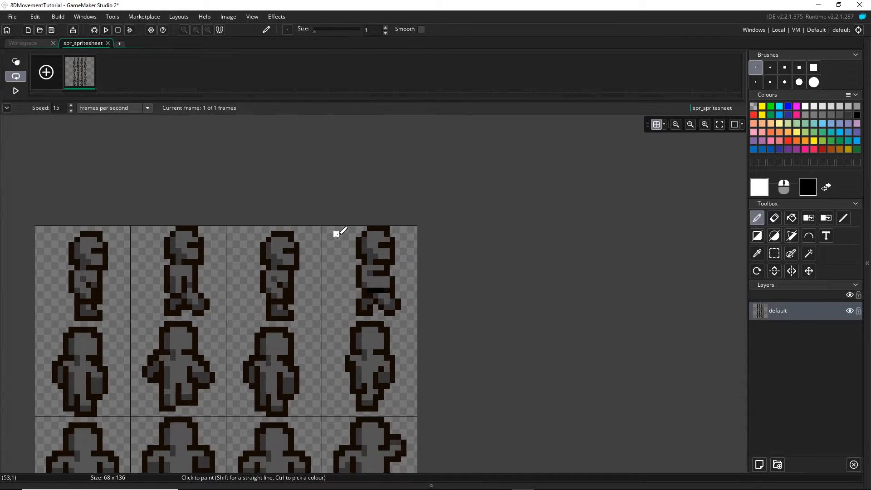
pyautogui.moveTo(336, 230); pyautogui.dragTo(444, 326)
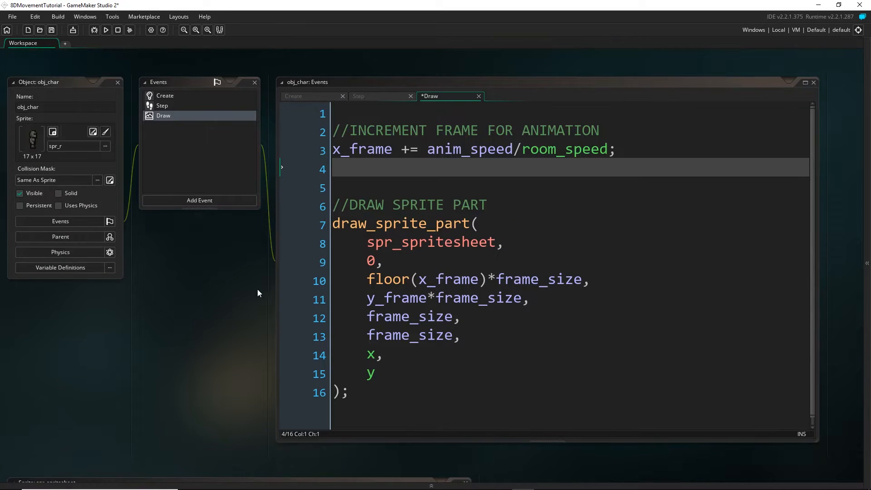
# Add if(x_frame >= anim_length) x_frame = 0; on line 4 of the Draw event
pyautogui.click(293, 95)
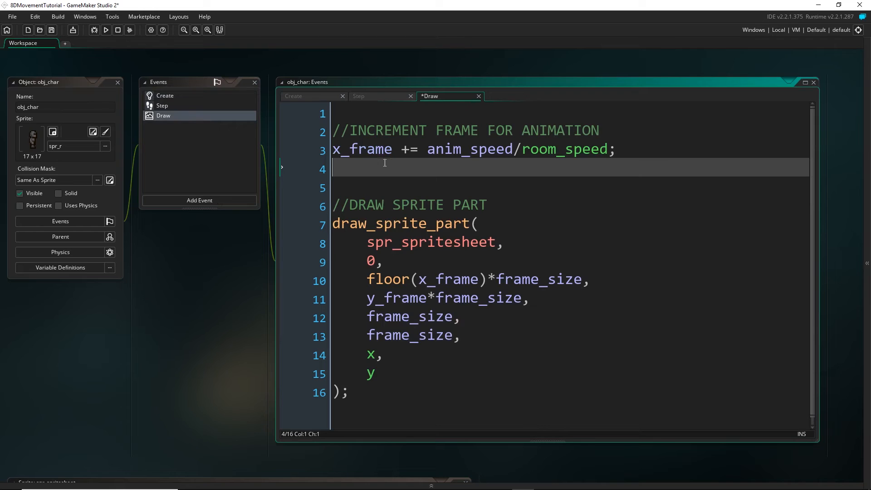
pyautogui.write('if')
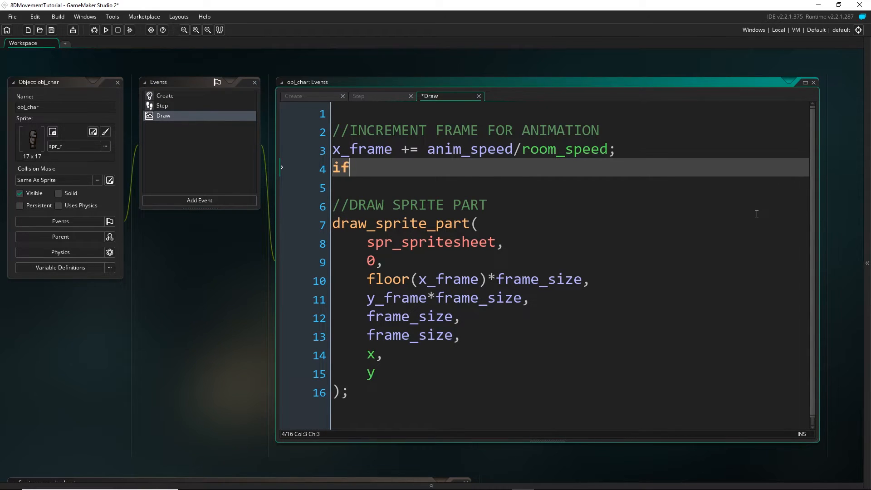
pyautogui.write('(x_frame >')
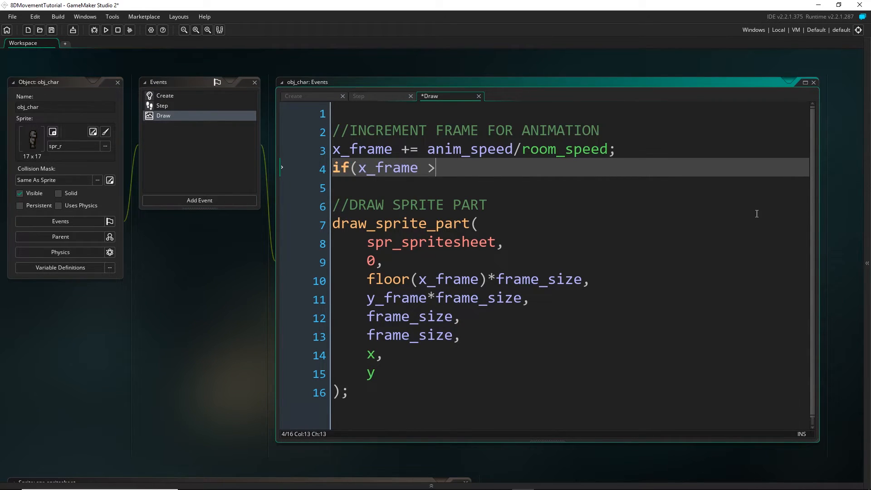
pyautogui.write('= anim_length)')
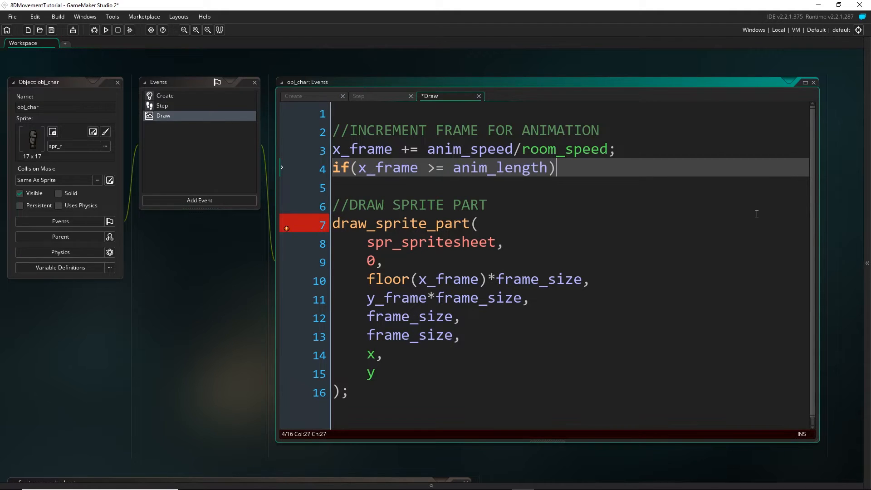
pyautogui.write('x_frame = 0;')
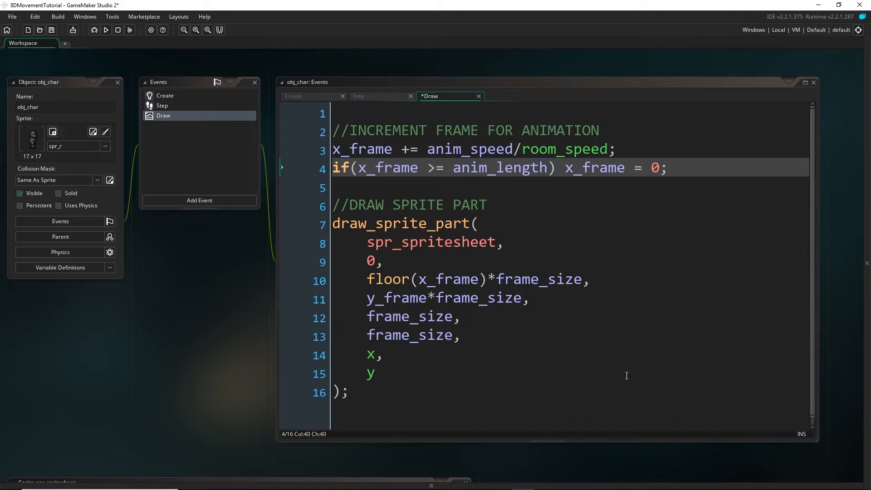
pyautogui.moveTo(707, 250)
pyautogui.write('y')
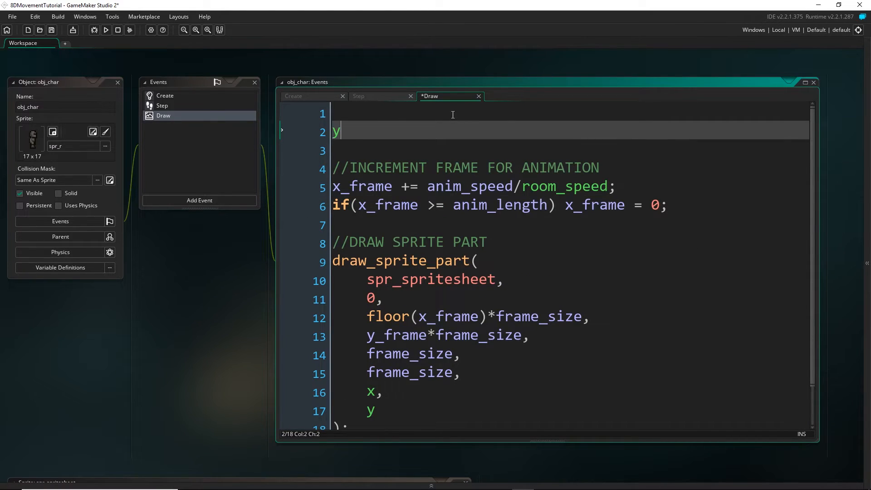
# Start the Draw event with y_frame = dir/45;, checking how the Step event sets dir
pyautogui.write('_frame =')
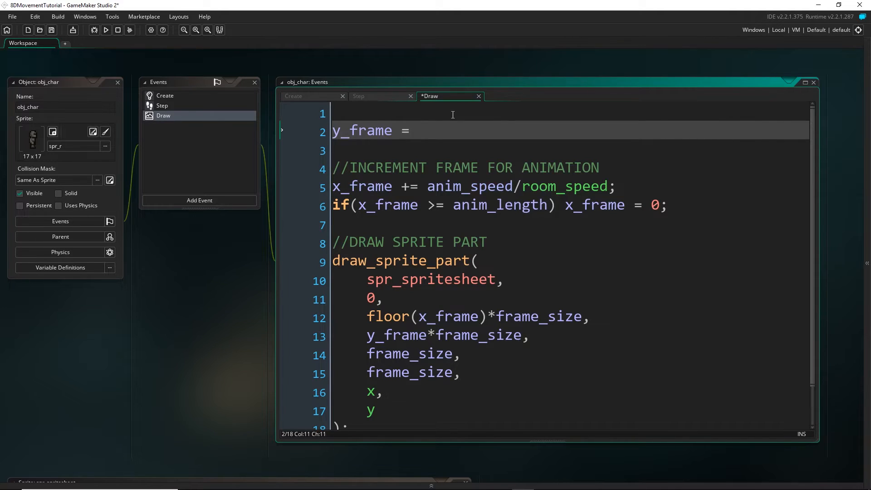
pyautogui.write('d')
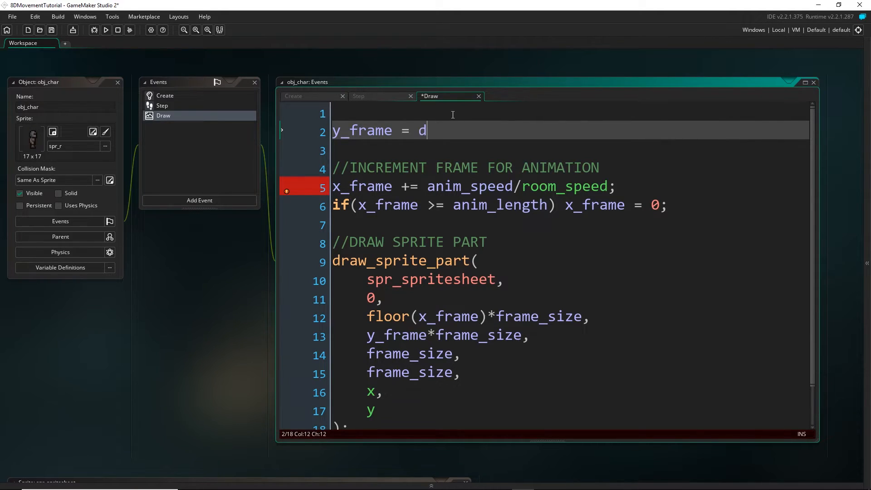
pyautogui.click(358, 96)
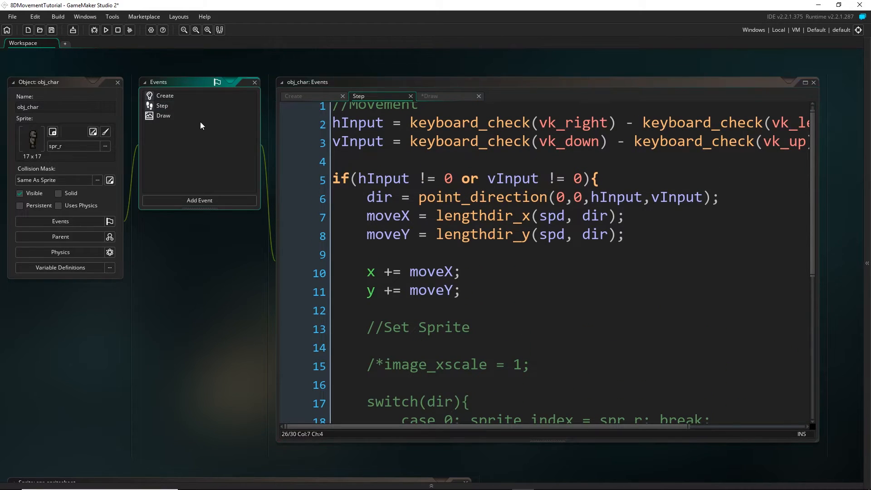
pyautogui.click(163, 115)
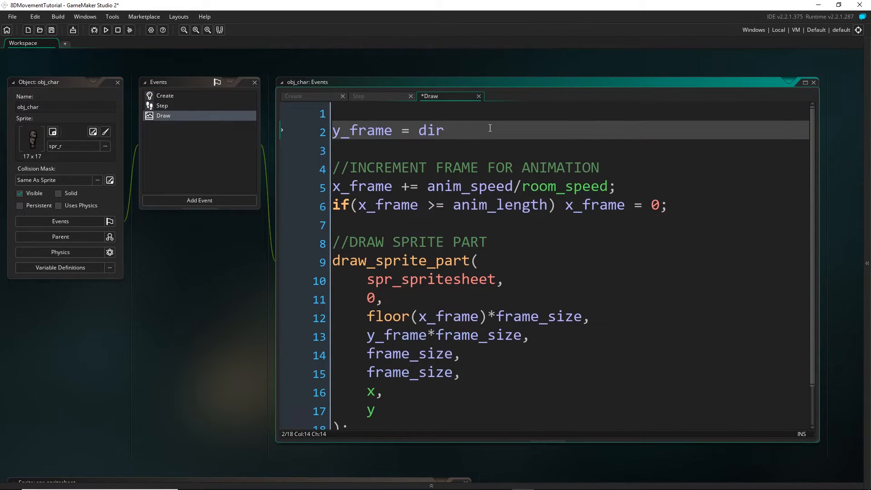
pyautogui.write('/45;')
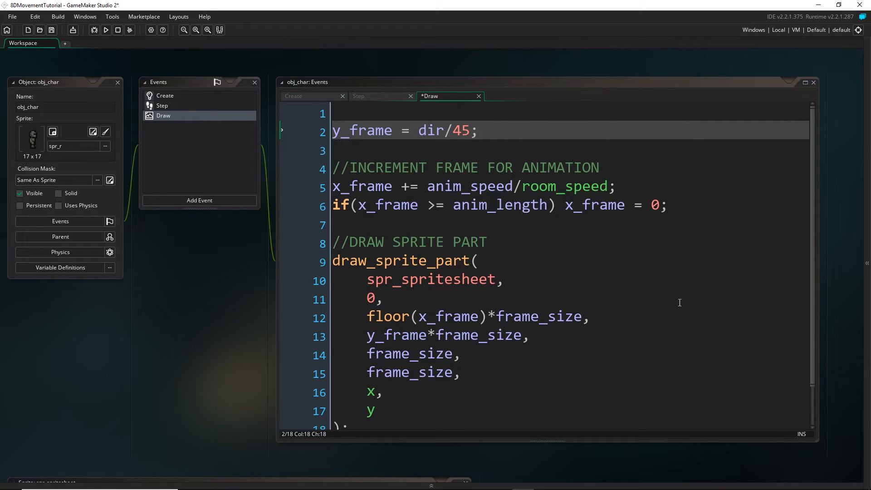
pyautogui.moveTo(576, 239)
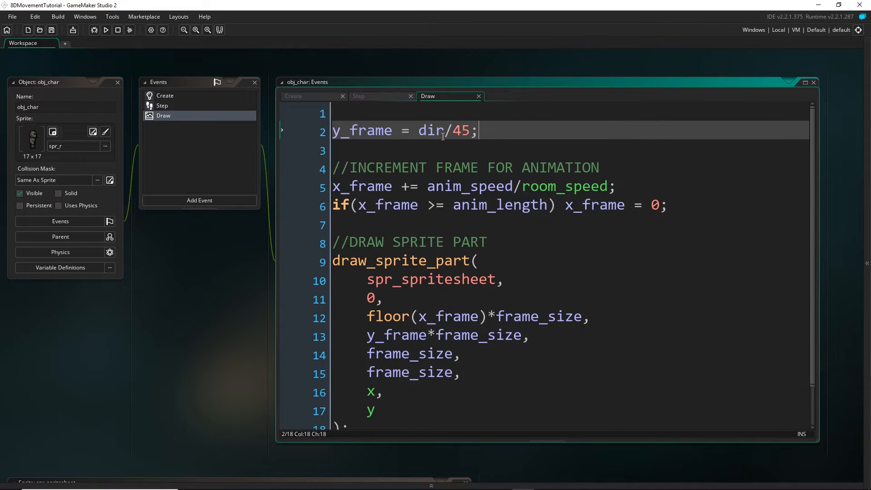
pyautogui.doubleClick(431, 130)
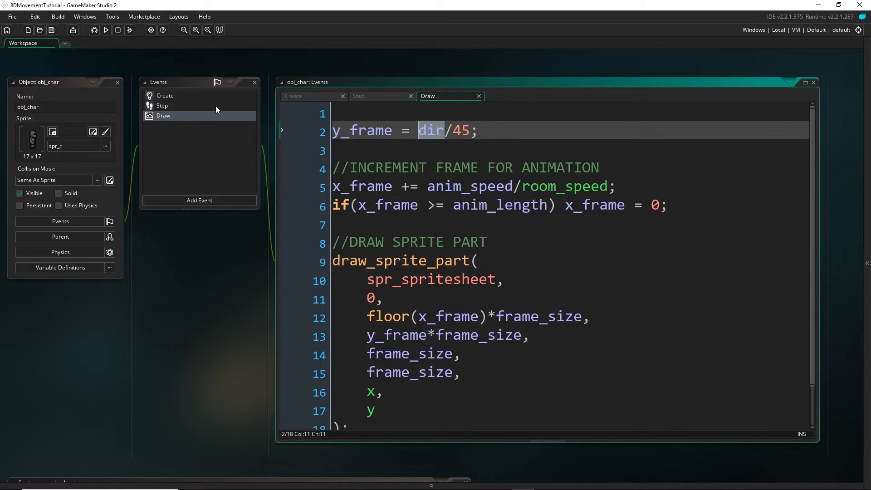
pyautogui.click(161, 105)
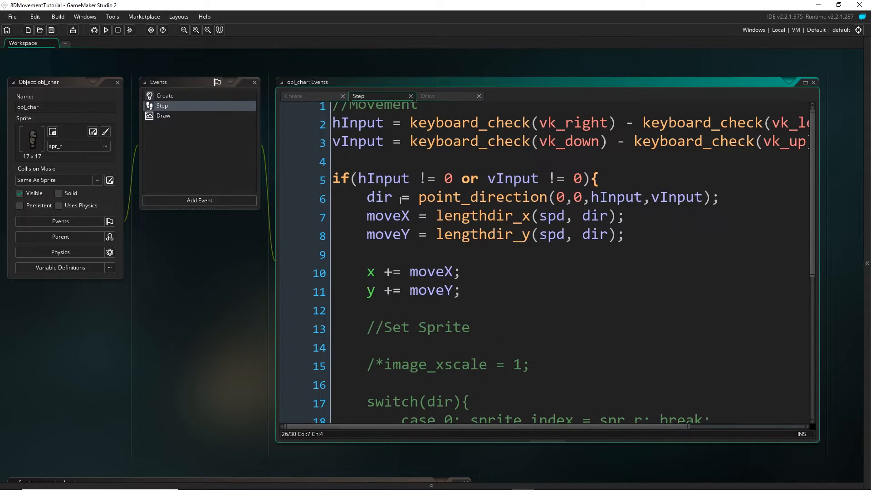
pyautogui.moveTo(172, 99)
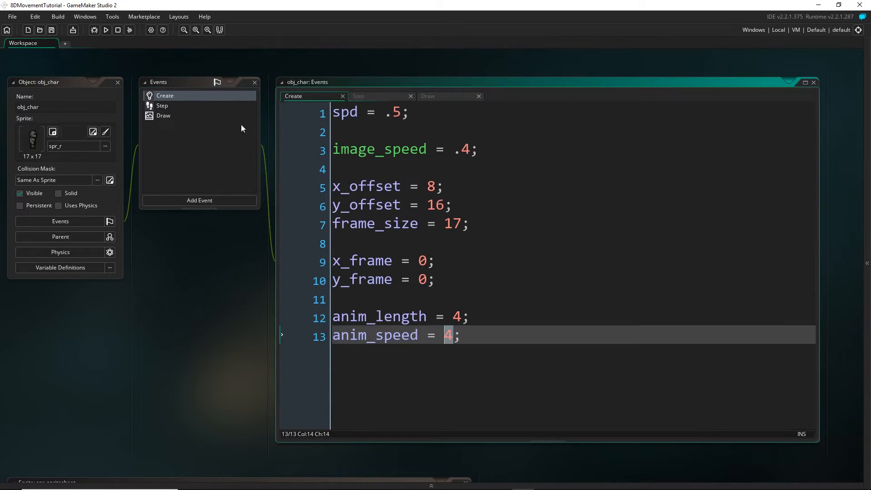
# Add dir = 0; to the Create event and test-run the game
pyautogui.write('dir')
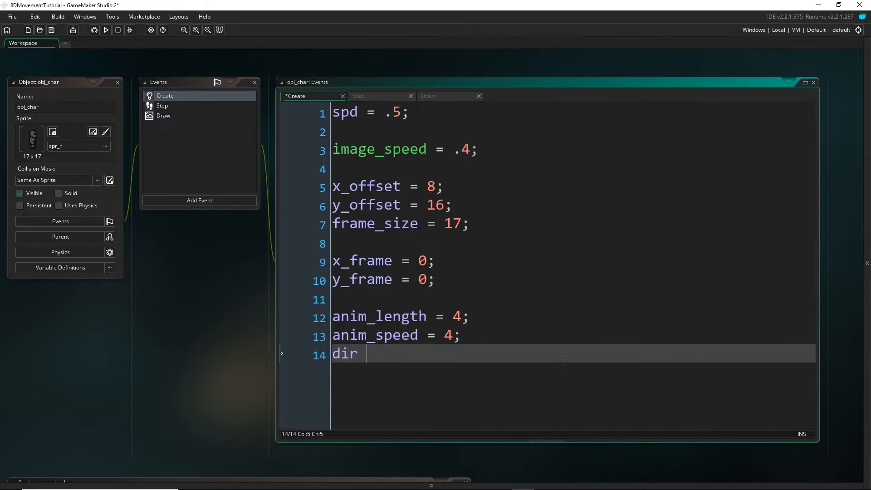
pyautogui.write('= 0;')
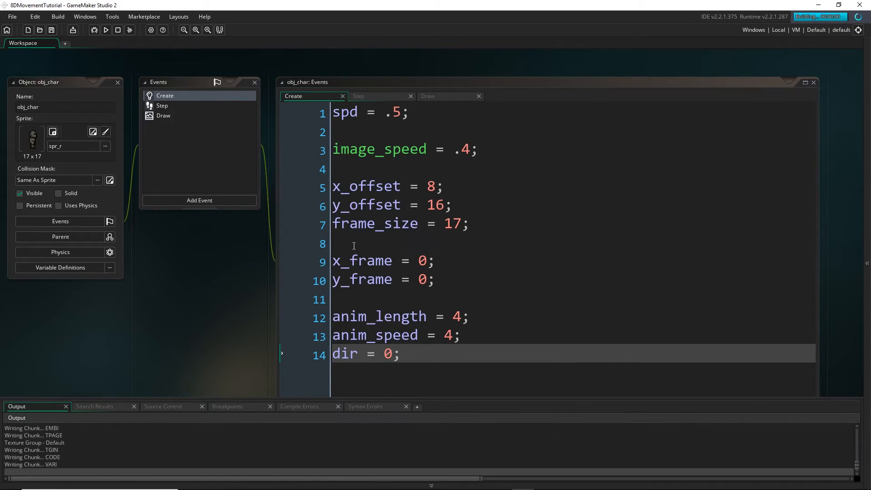
pyautogui.click(106, 30)
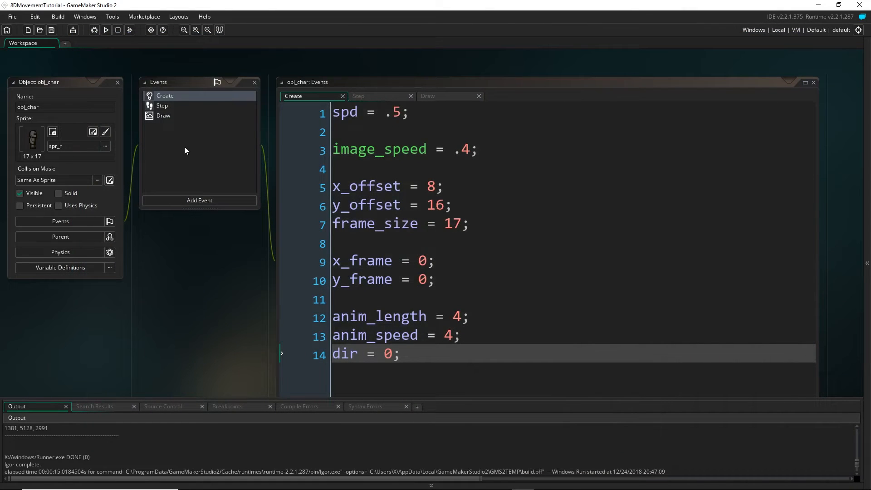
pyautogui.click(162, 105)
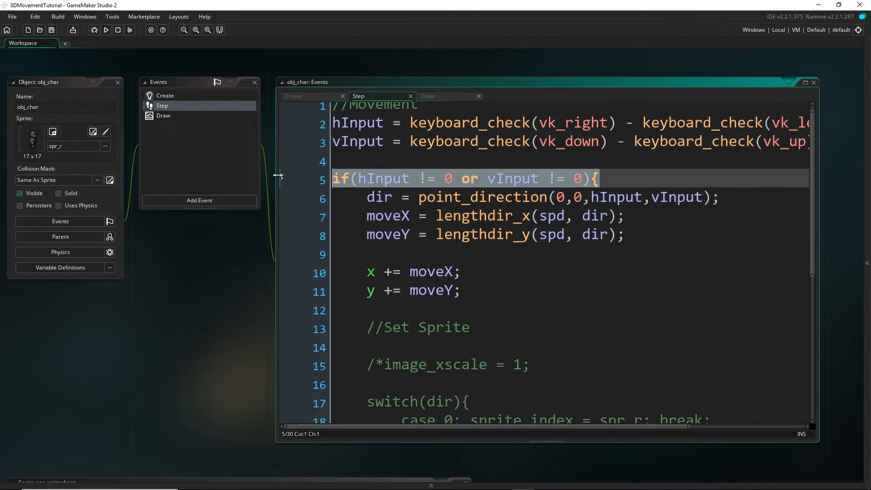
# Move the frame increment inside if(hInput != 0 or vInput != 0), with else x_frame = 0;
pyautogui.click(163, 115)
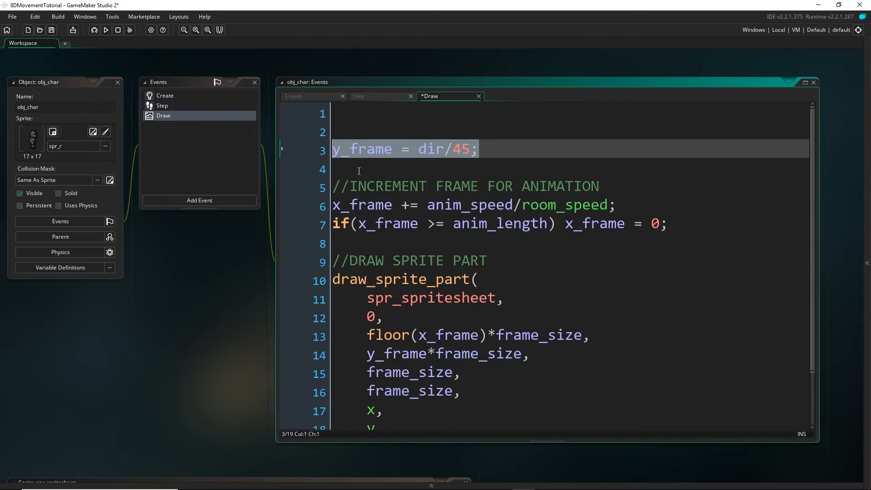
pyautogui.write('if(hInput != 0 or vInput != 0){')
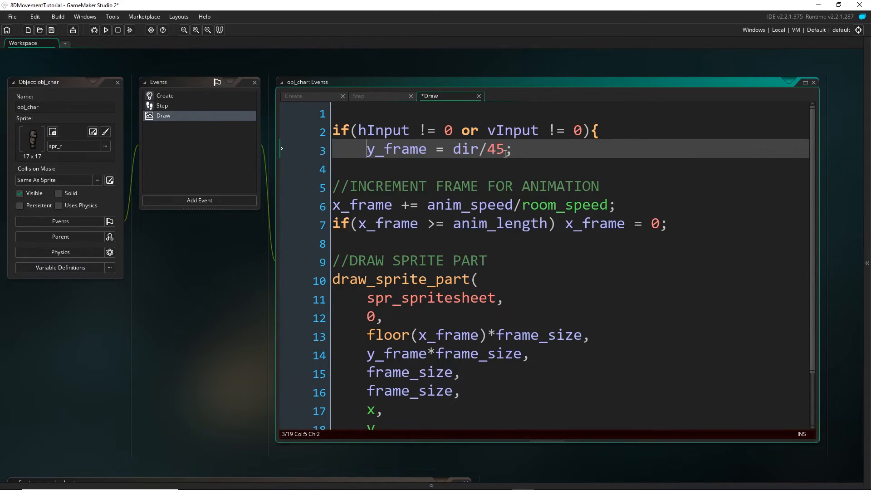
pyautogui.write('} else {')
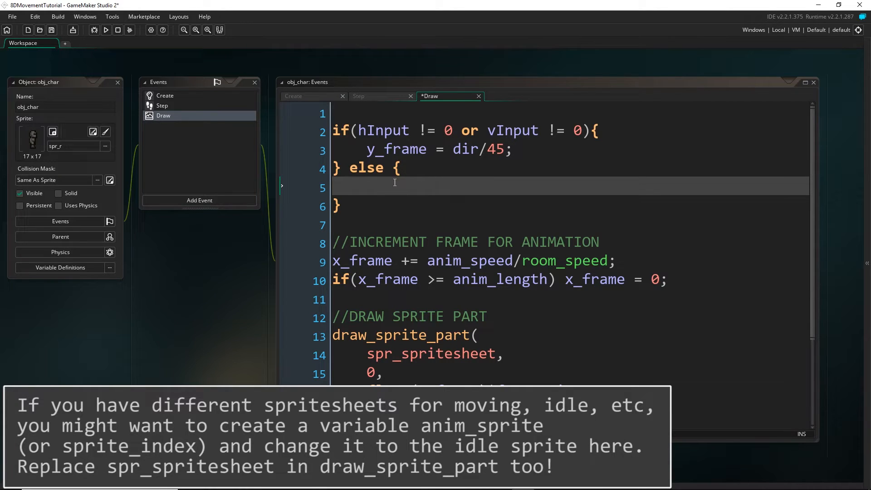
pyautogui.write('x_frame =')
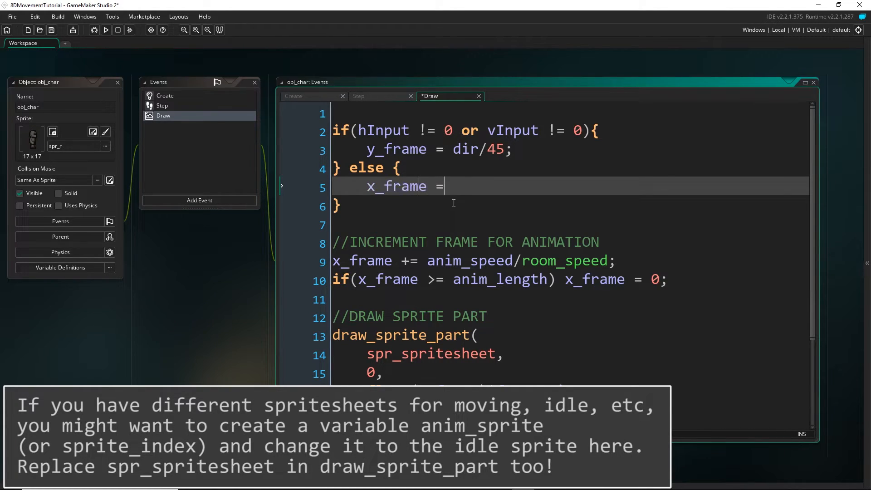
pyautogui.write('0;')
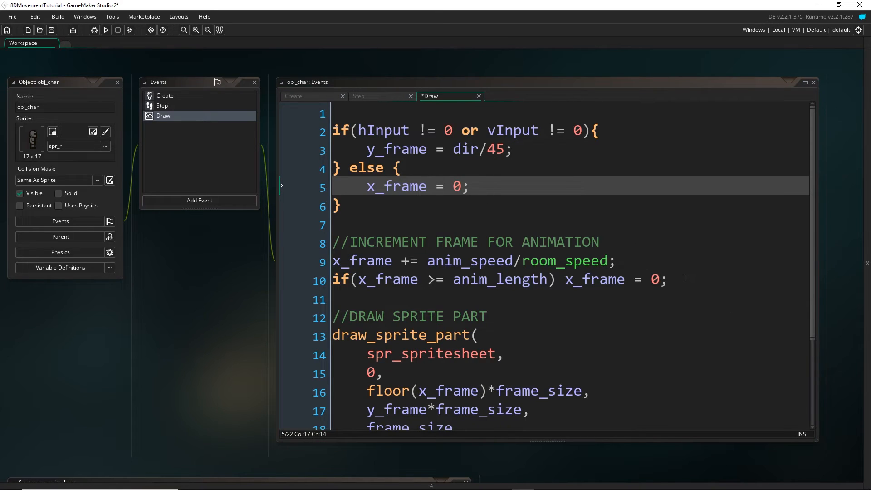
pyautogui.moveTo(331, 242); pyautogui.dragTo(666, 280)
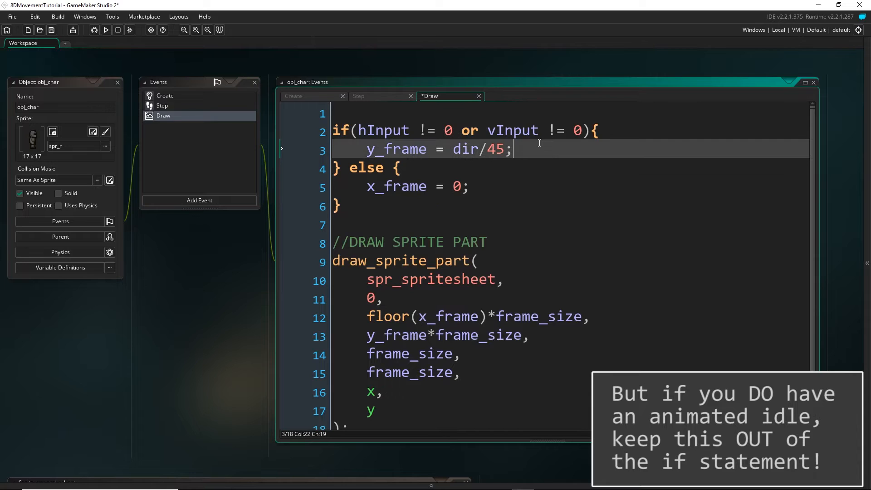
pyautogui.write('//INCREMENT FRAME FOR ANIMATION')
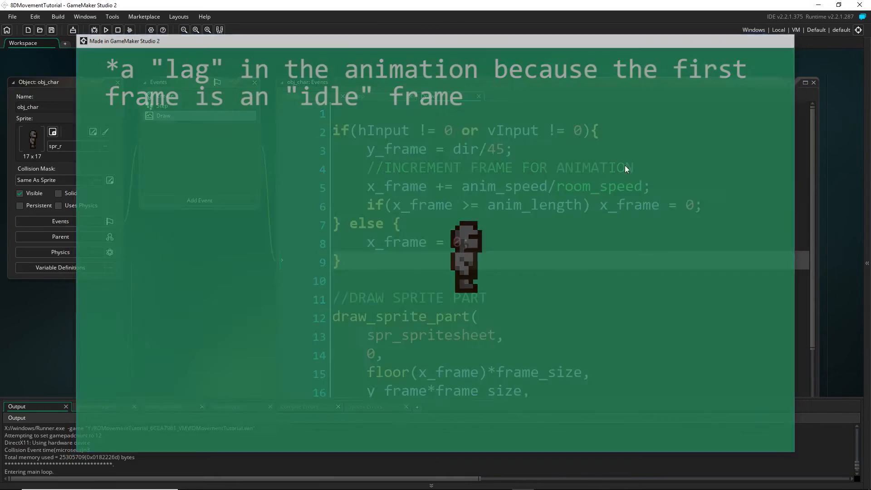
# Change the idle else value to x_frame = 0.9 and test-run the game
pyautogui.write('0.9')
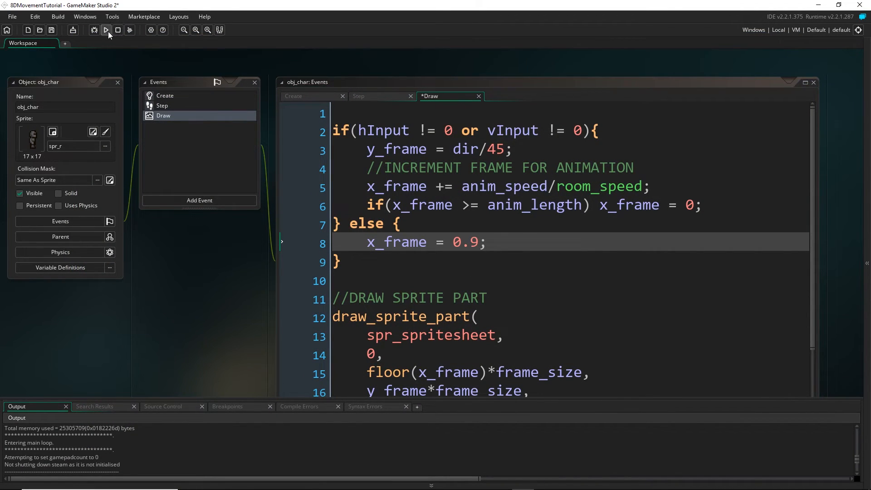
pyautogui.click(106, 30)
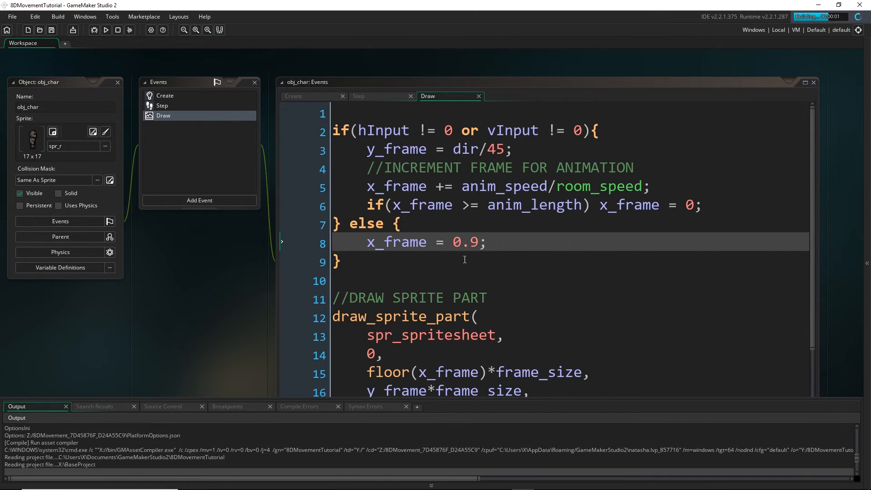
pyautogui.click(106, 30)
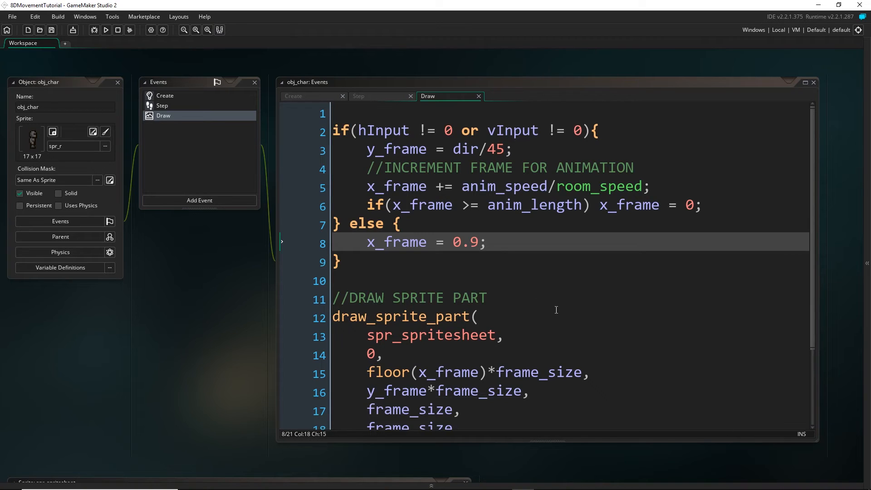
pyautogui.moveTo(390, 321)
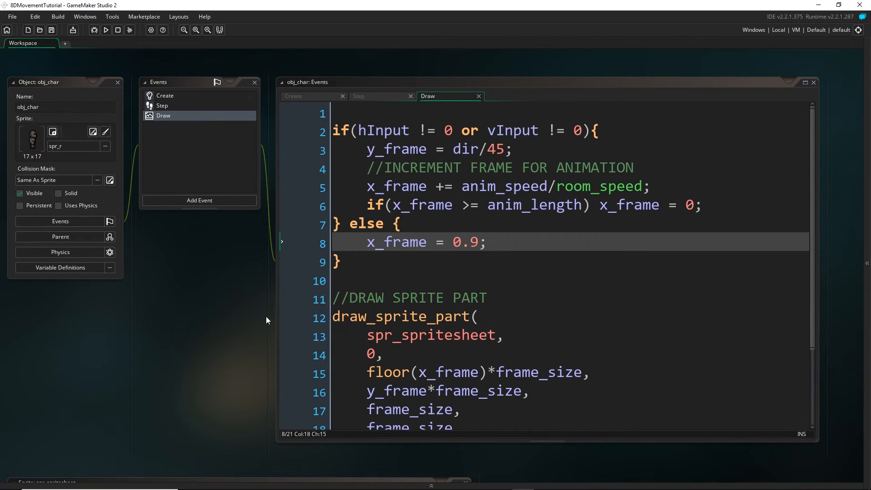
pyautogui.scroll(-3)
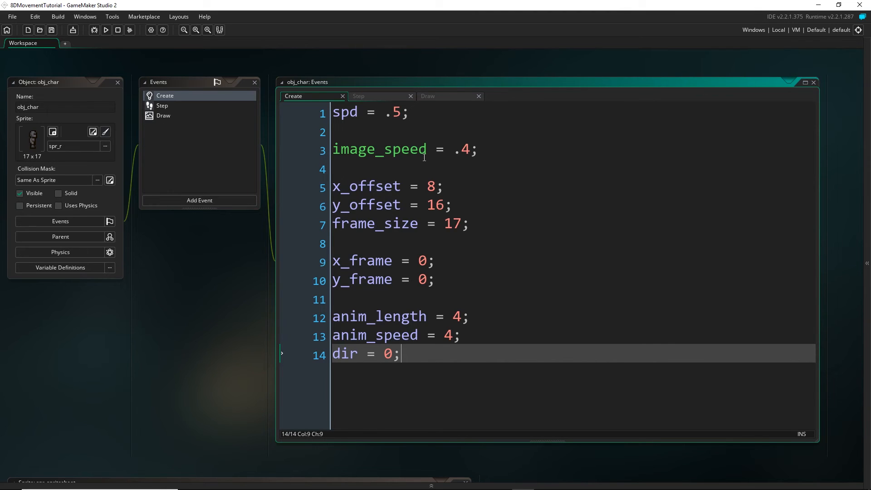
pyautogui.moveTo(163, 116)
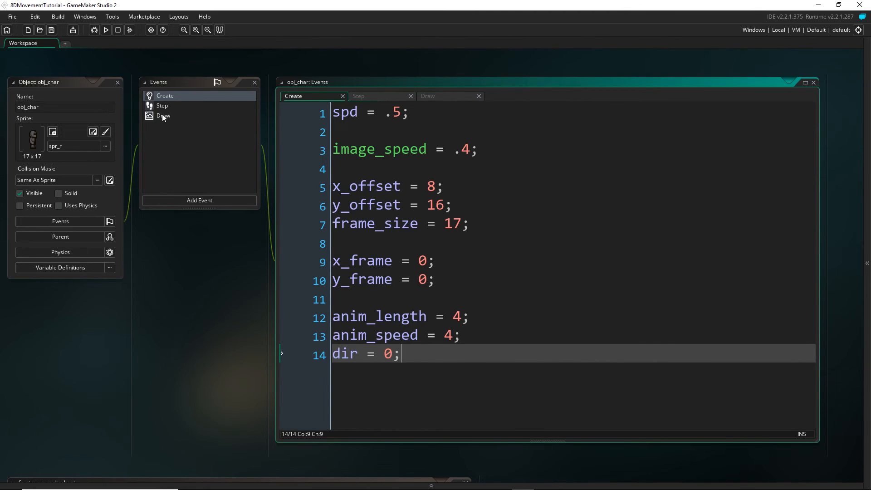
pyautogui.click(164, 115)
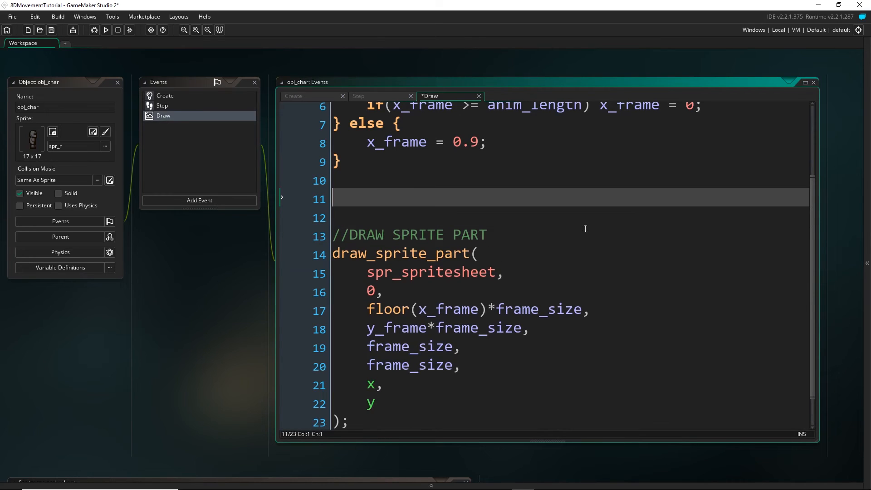
# Add var xx = x-x_offset; and var yy = y-y_offset; to the Draw event
pyautogui.write('v')
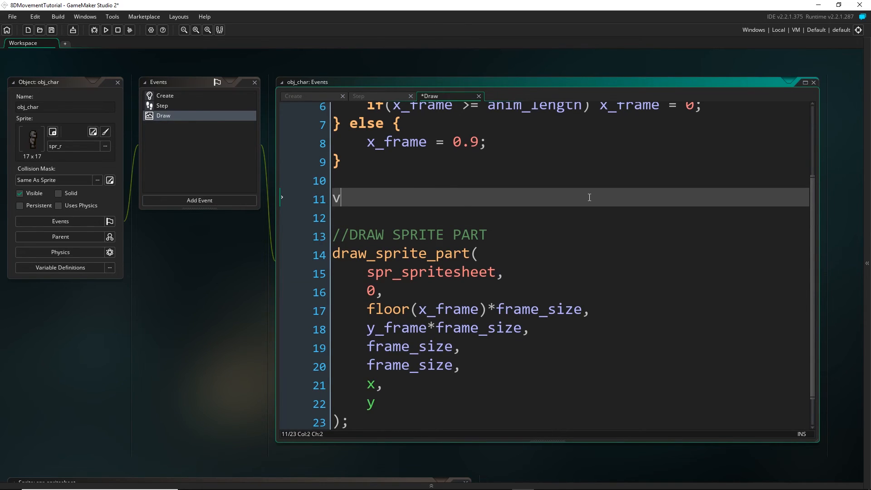
pyautogui.write('ar xx =')
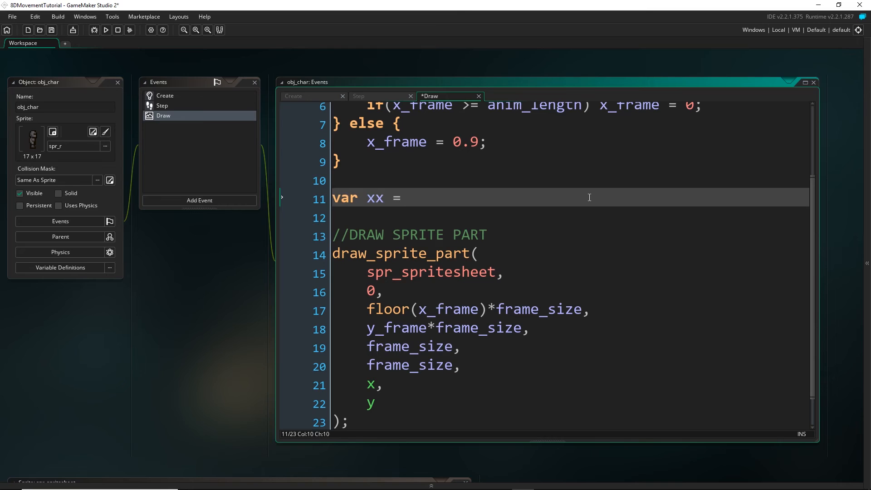
pyautogui.write('x-')
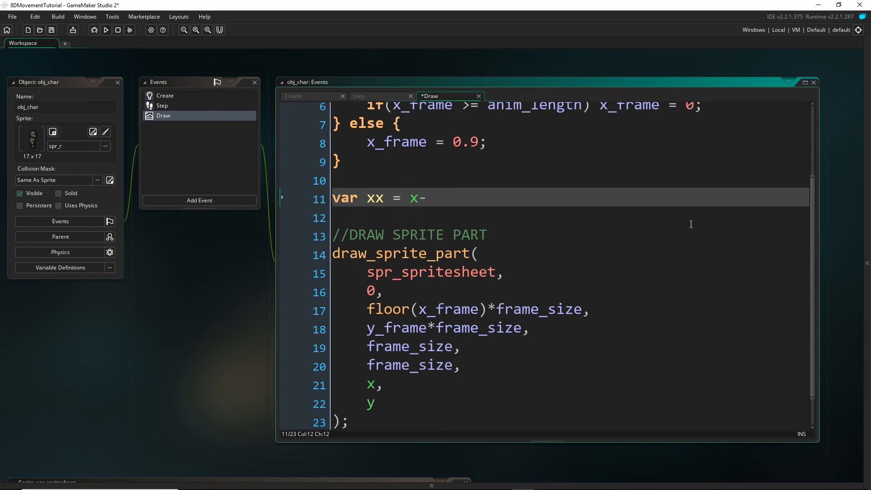
pyautogui.write('(x_offset;')
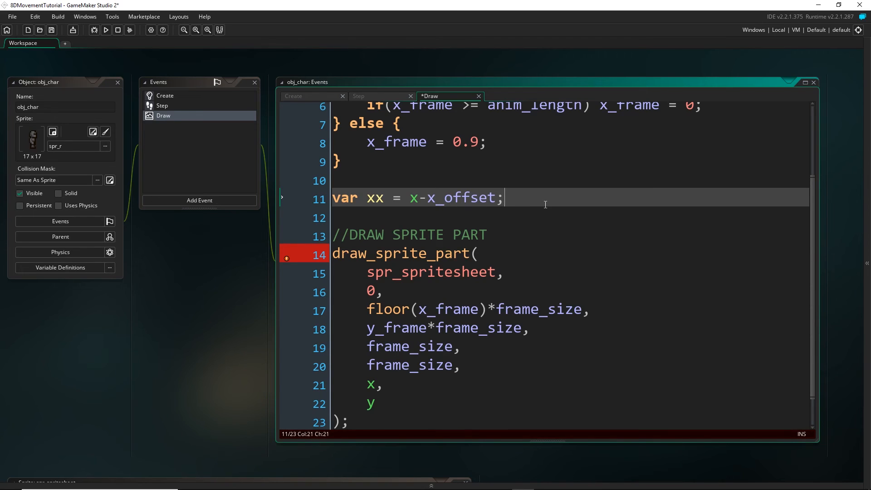
pyautogui.write('var yy')
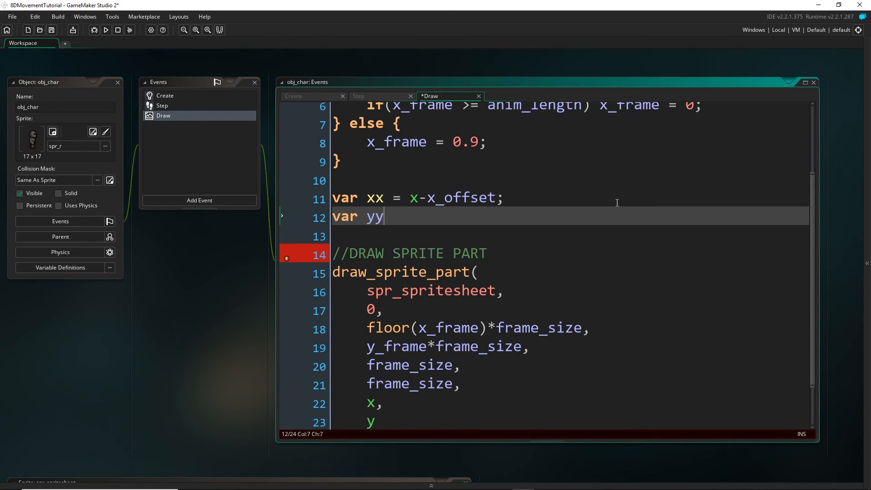
pyautogui.write('= y-y')
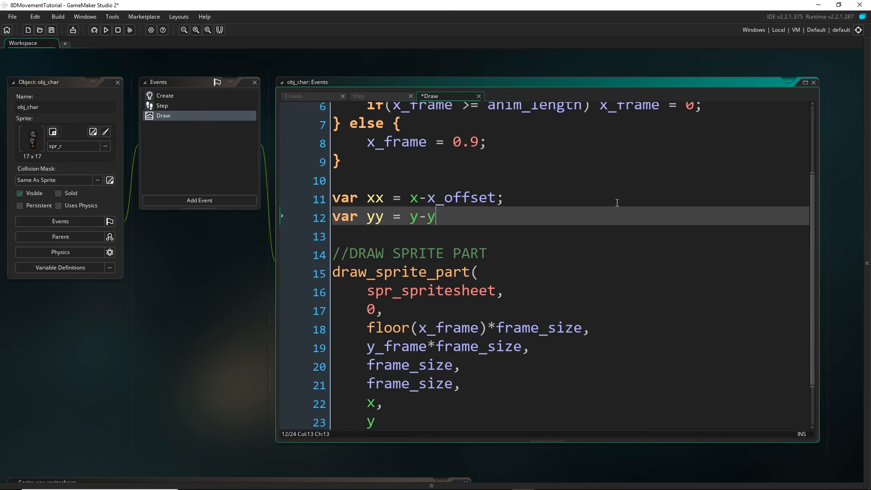
pyautogui.write('_offset;')
pyautogui.click(570, 403)
pyautogui.write('x')
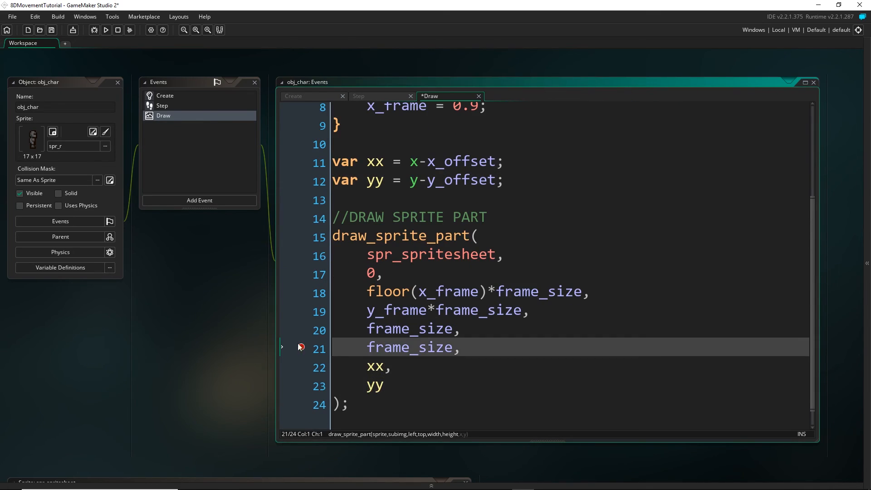
# Run the game to test the offset drawing
pyautogui.click(106, 30)
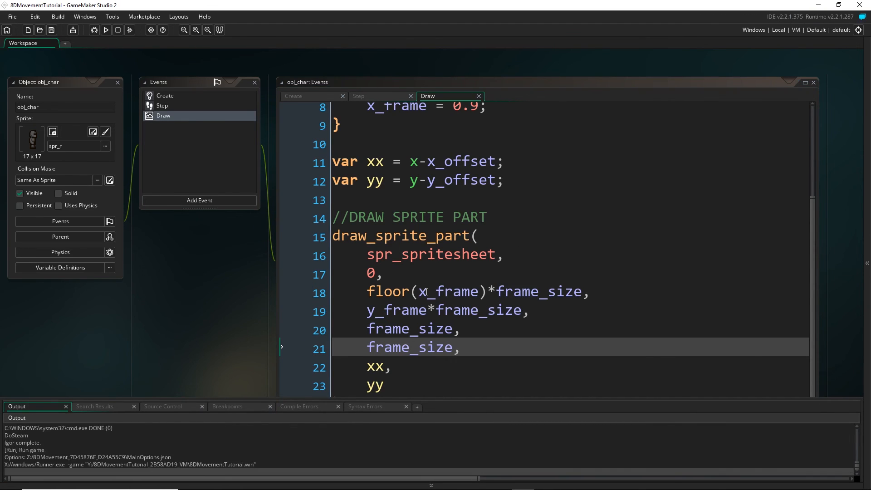
pyautogui.click(105, 30)
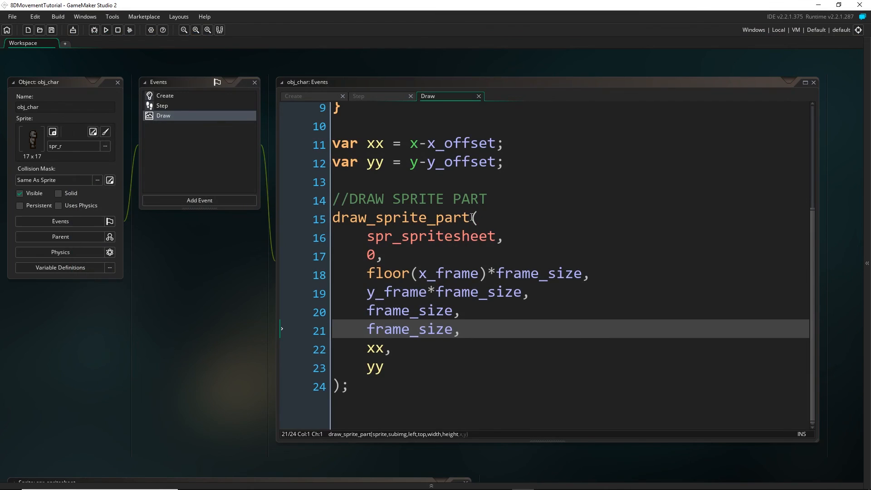
pyautogui.click(293, 96)
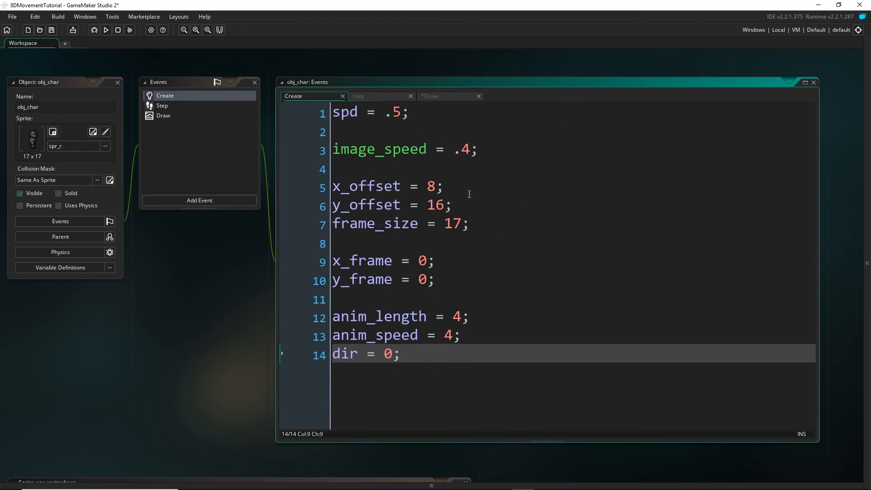
pyautogui.moveTo(408, 295)
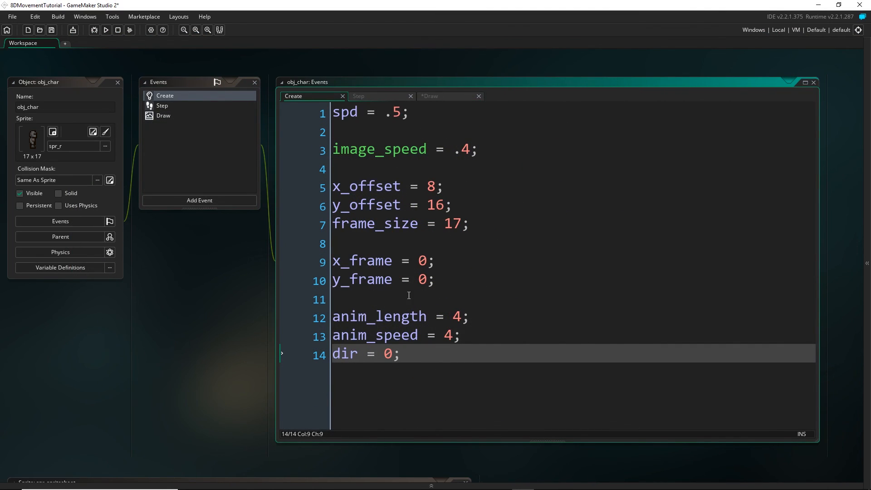
# Walk the character left in the running game to watch its directional animation
pyautogui.click(106, 30)
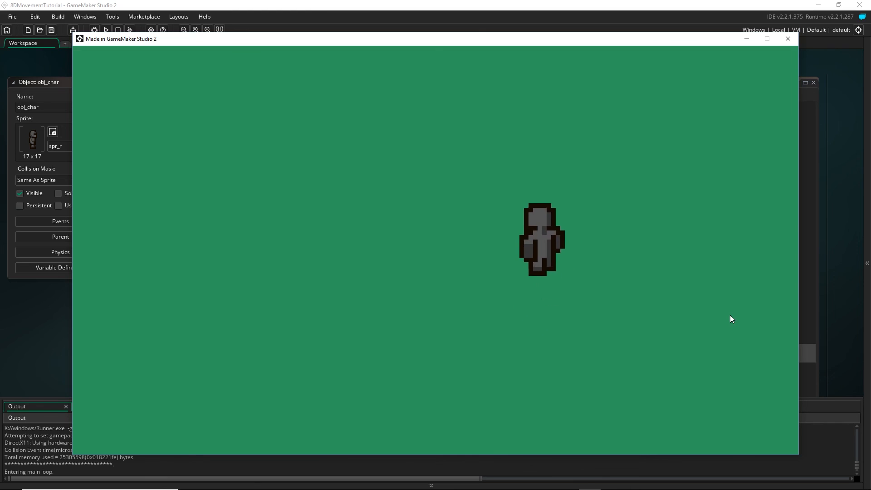
pyautogui.press('Left')
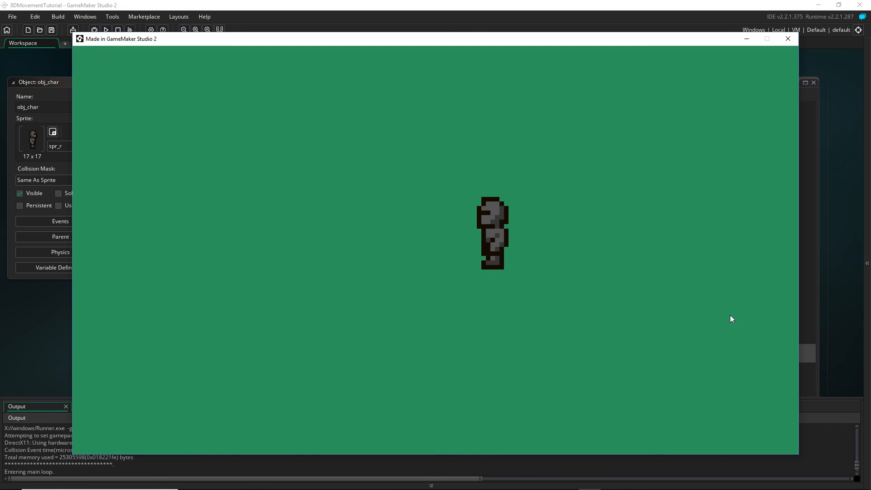